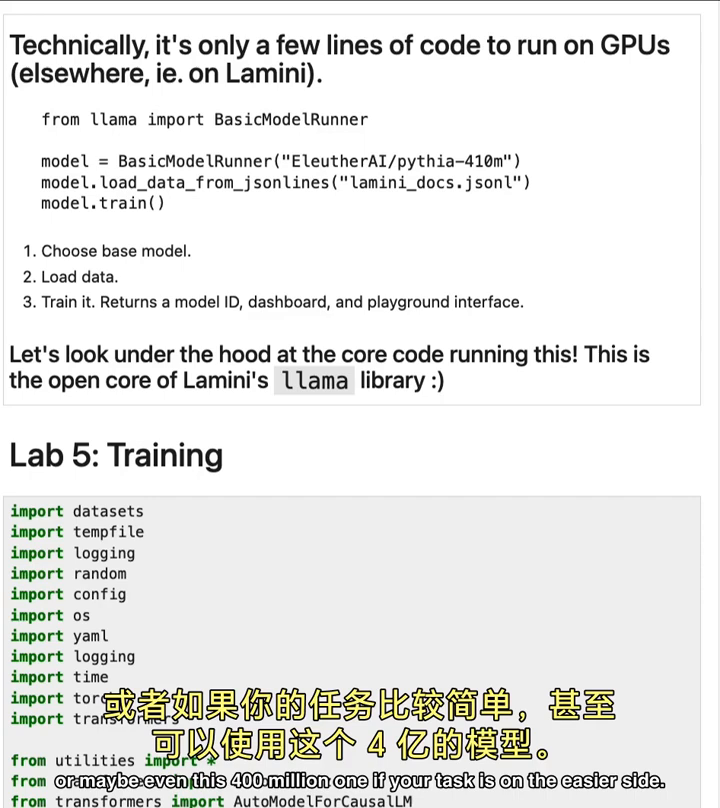
# Step: Scroll past the intro markdown to the Lab 5: Training imports cell
pyautogui.scroll(-3)
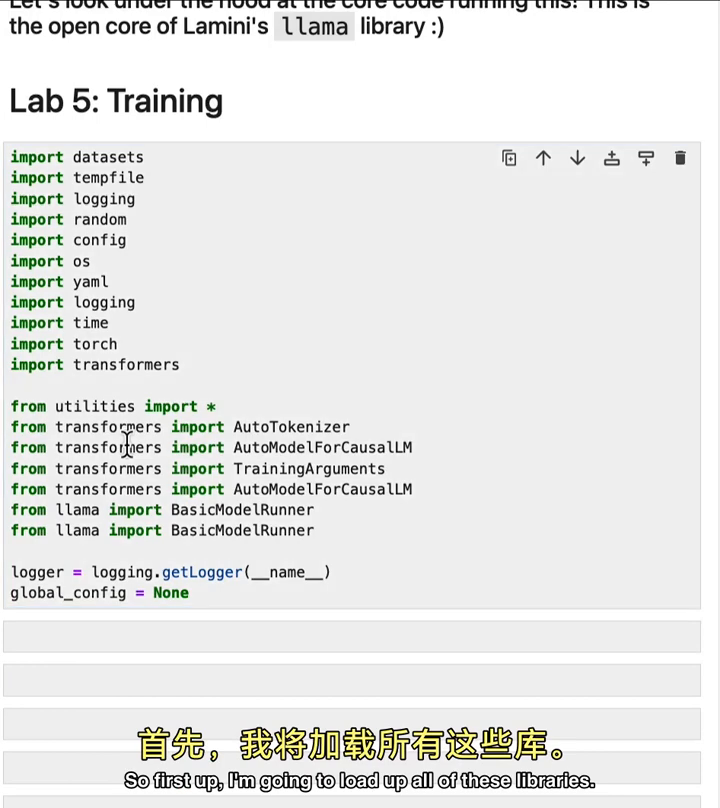
pyautogui.scroll(-3)
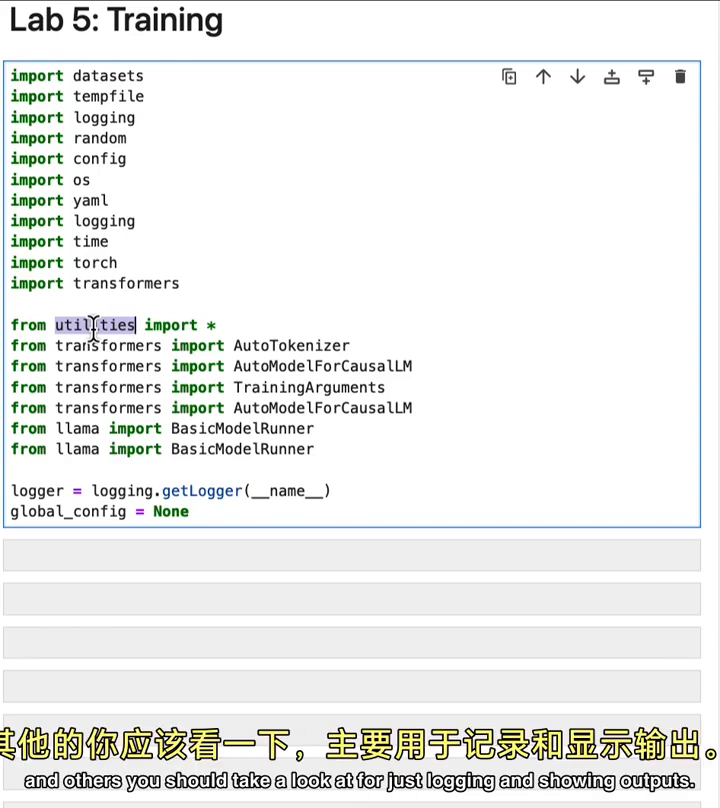
# Step: Review the dataset_path, use_hf = True, EleutherAI/pythia-70m model name and training_config cells
pyautogui.scroll(-3)
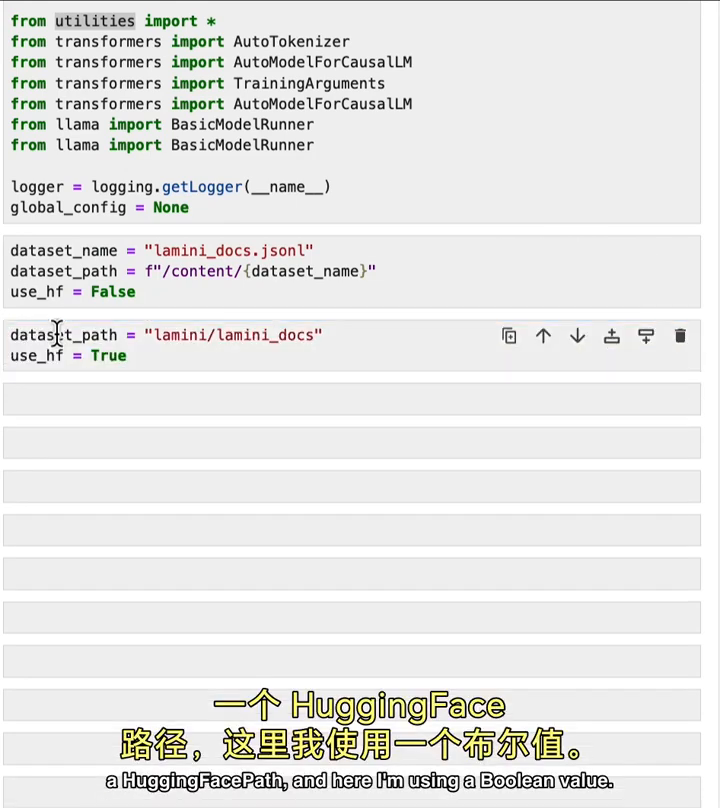
pyautogui.doubleClick(36, 356)
pyautogui.write('model_name = "EleutherAI/pythia-70m"')
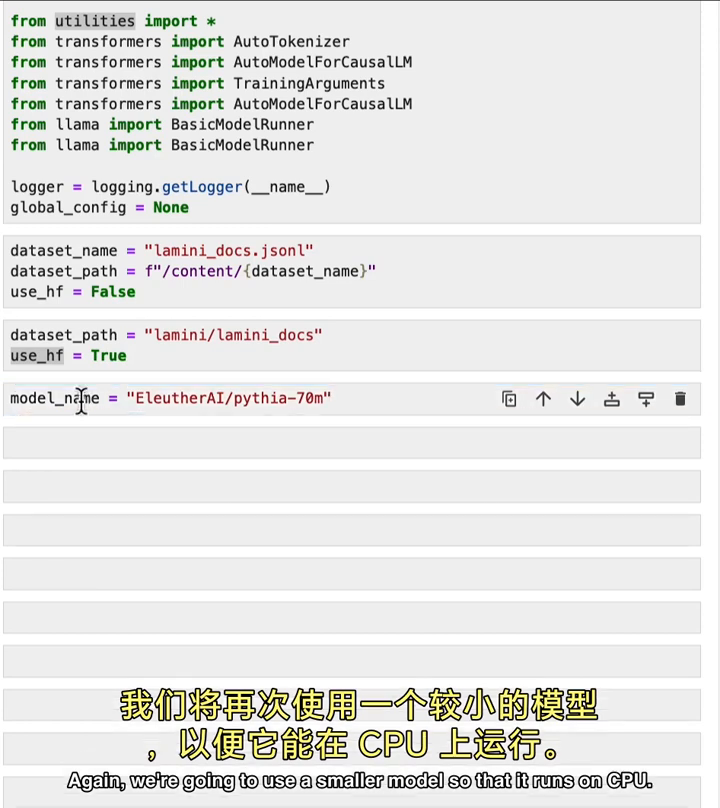
pyautogui.doubleClick(304, 398)
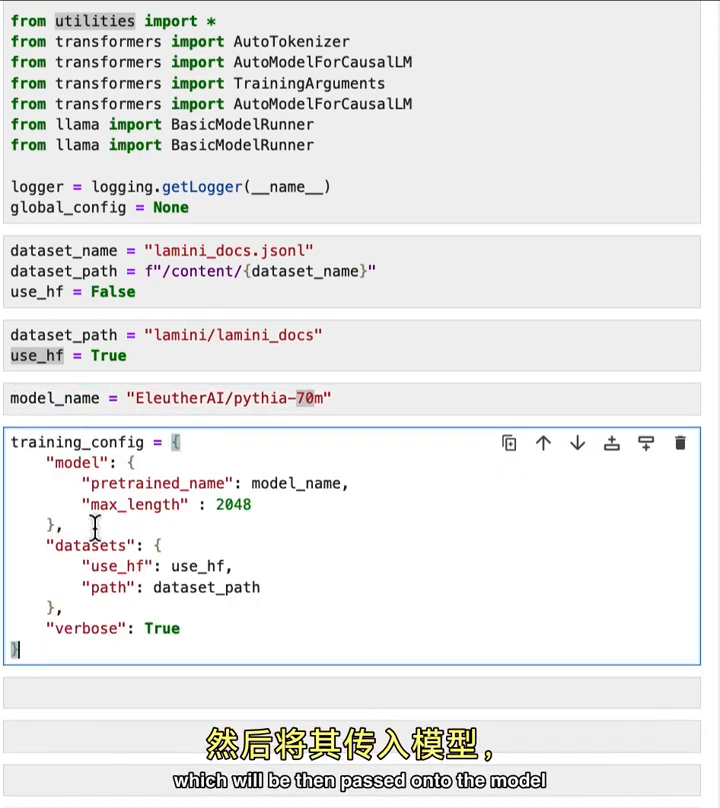
pyautogui.scroll(-3)
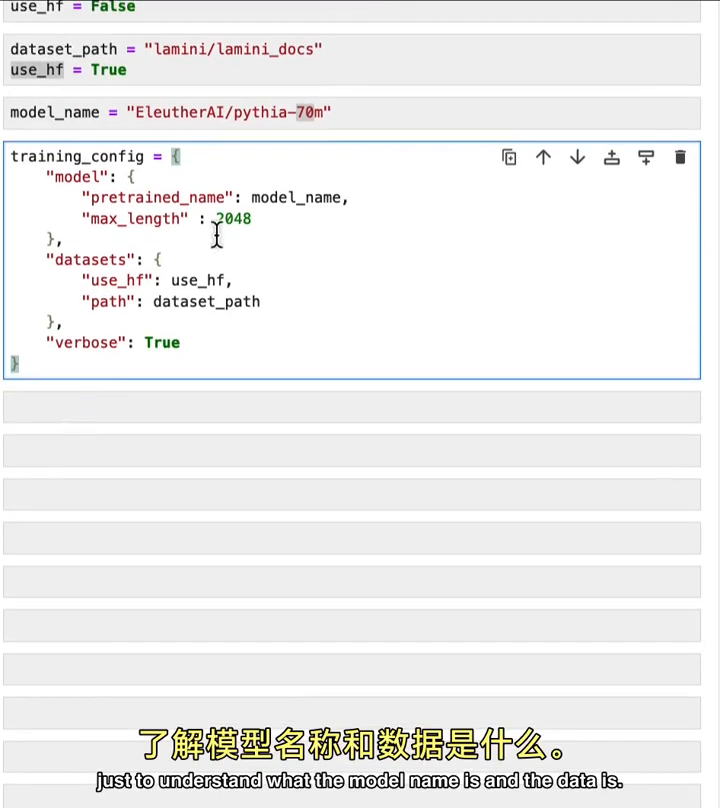
pyautogui.moveTo(152, 280)
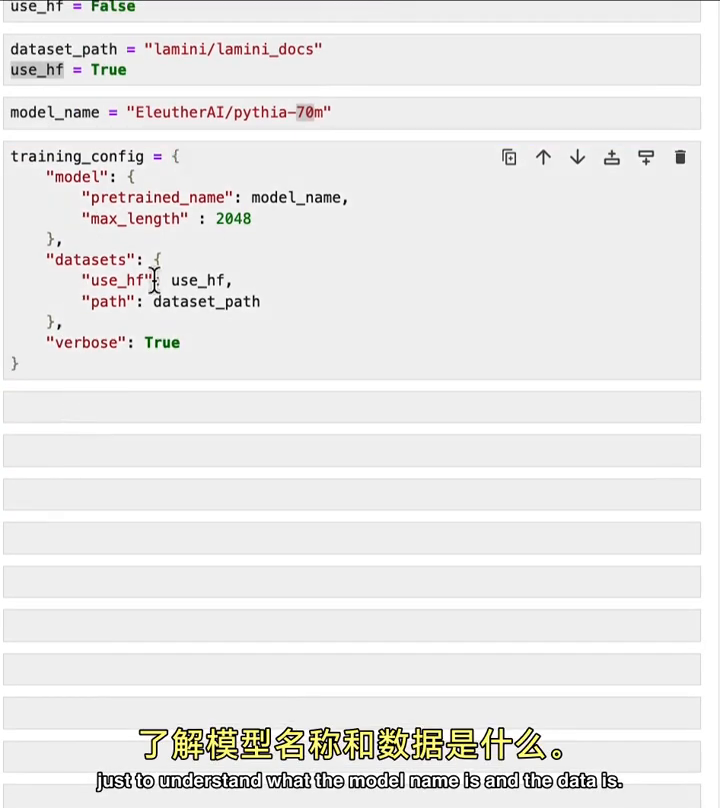
# Step: Tokenize and split the data, then load base_model with AutoModelForCausalLM.from_pretrained(model_name)
pyautogui.scroll(-3)
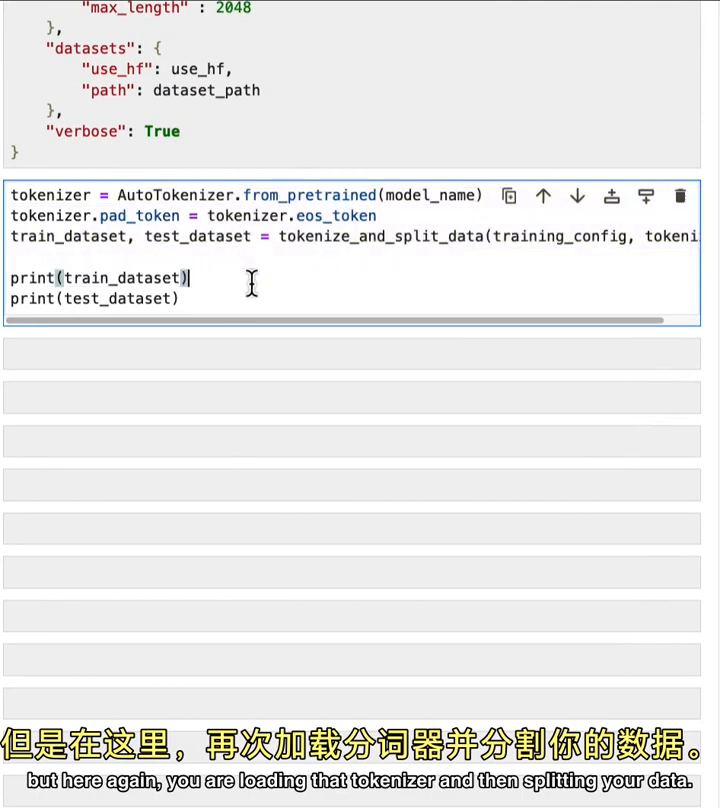
pyautogui.doubleClick(384, 236)
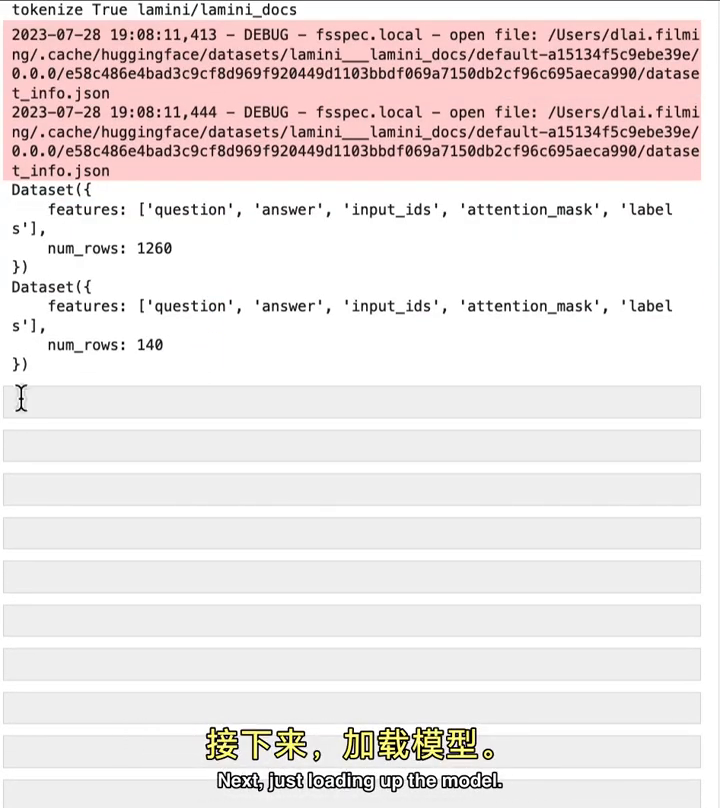
pyautogui.write('base_model = AutoModelForCausalLM.from_pretrained(model_name)')
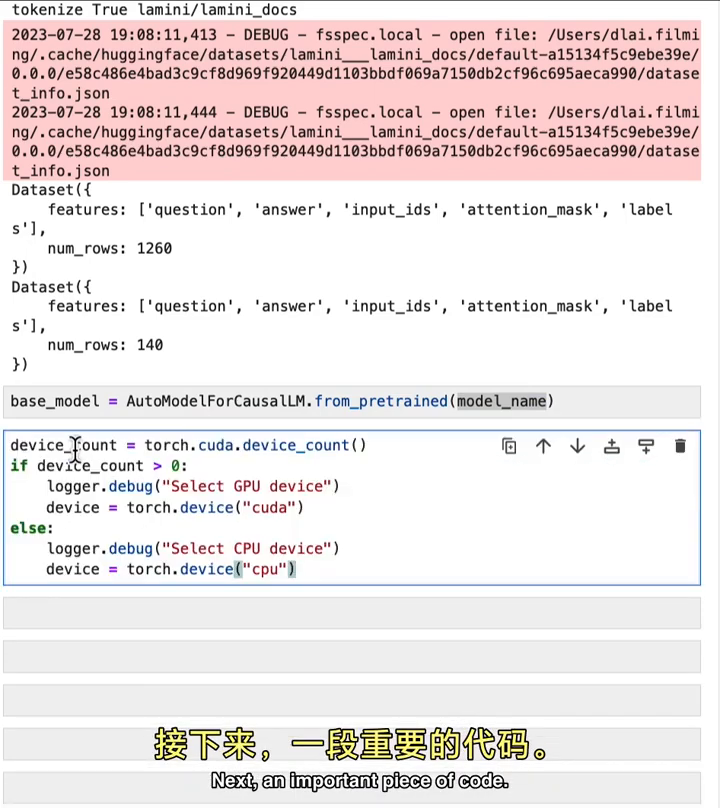
pyautogui.scroll(-3)
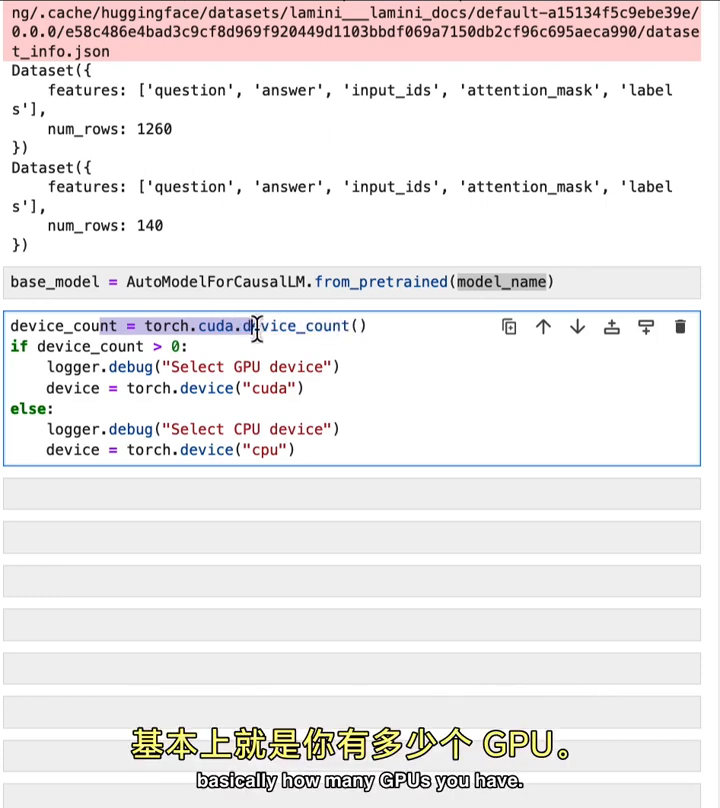
pyautogui.moveTo(48, 352)
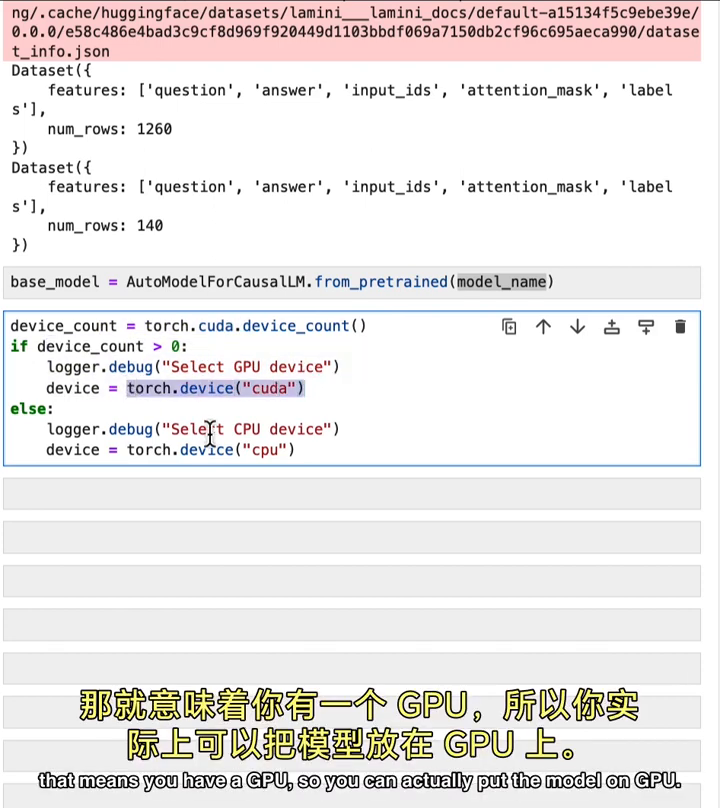
# Step: Select the GPU-or-CPU device and move base_model to it, printing the architecture
pyautogui.click(544, 326)
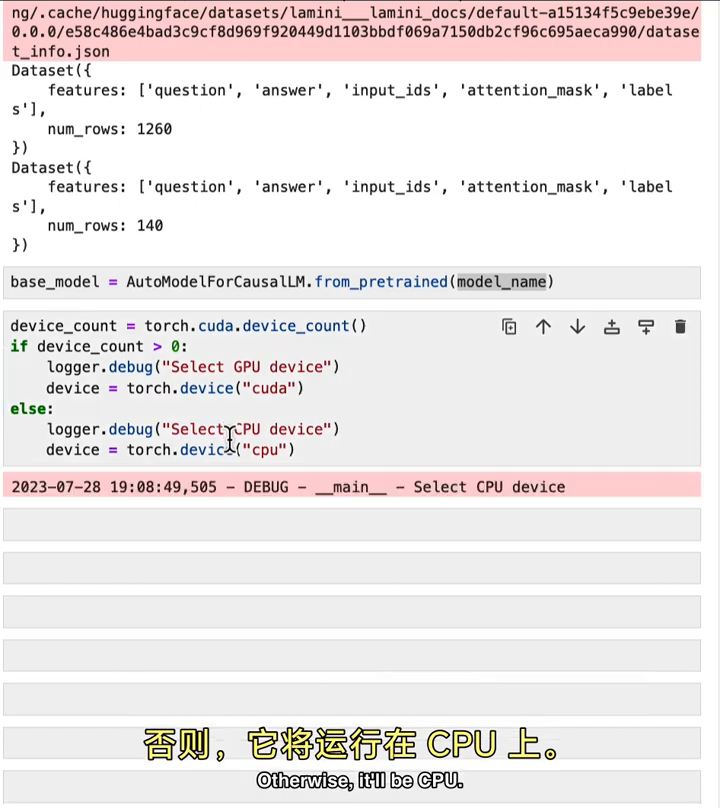
pyautogui.scroll(-3)
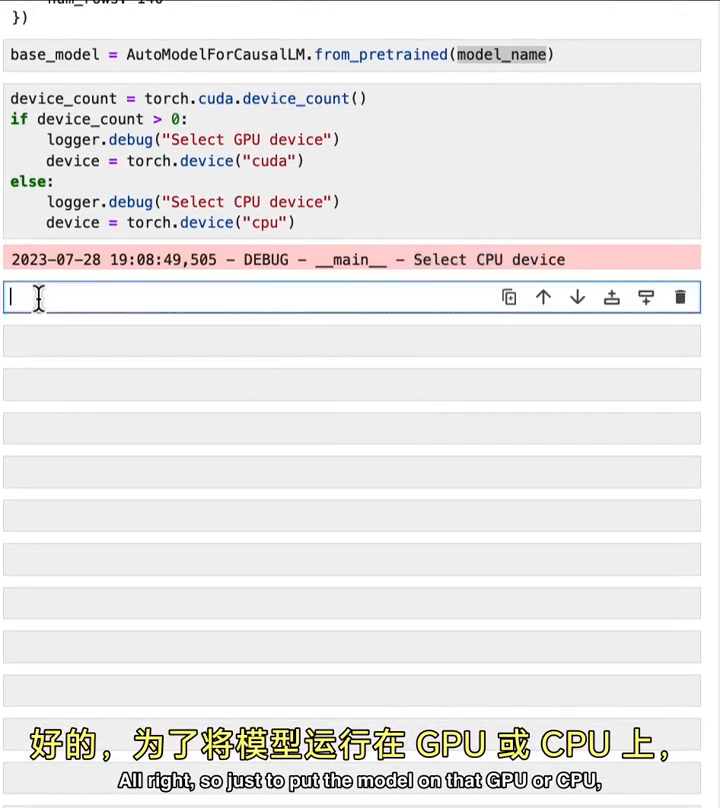
pyautogui.write('base_model.to(device)')
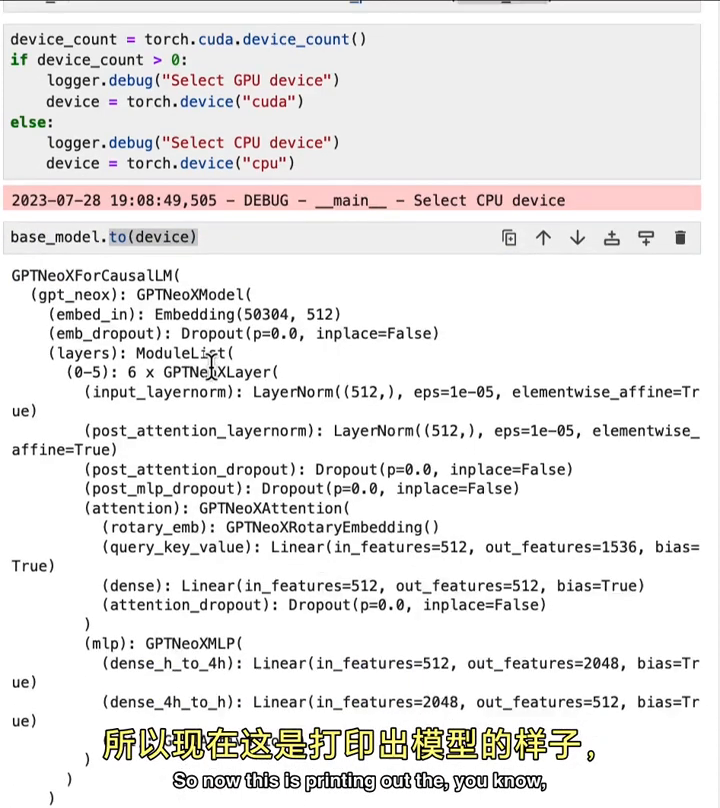
pyautogui.scroll(-3)
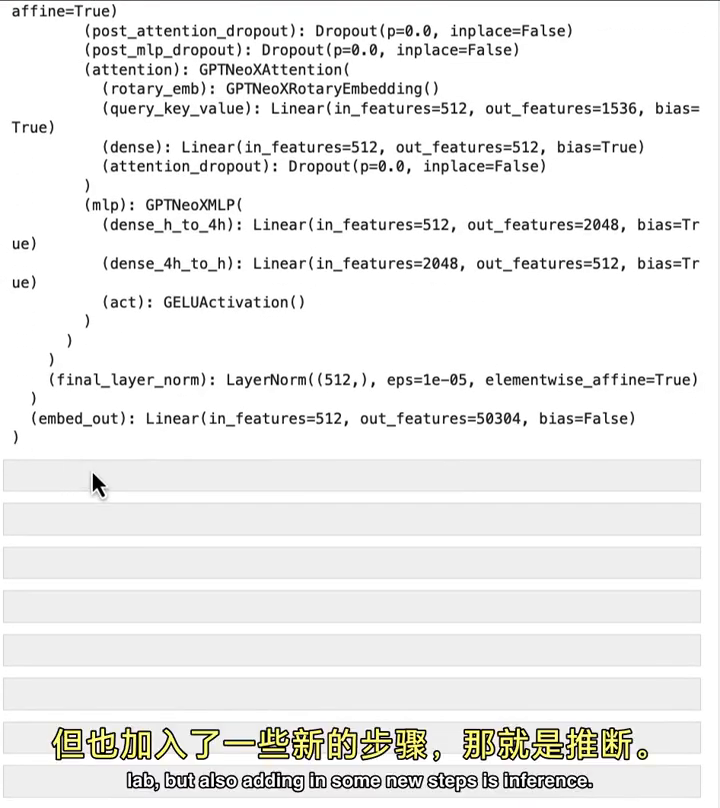
# Step: Walk through the inference() function that tokenizes, sends input ids to the device and generates
pyautogui.scroll(-3)
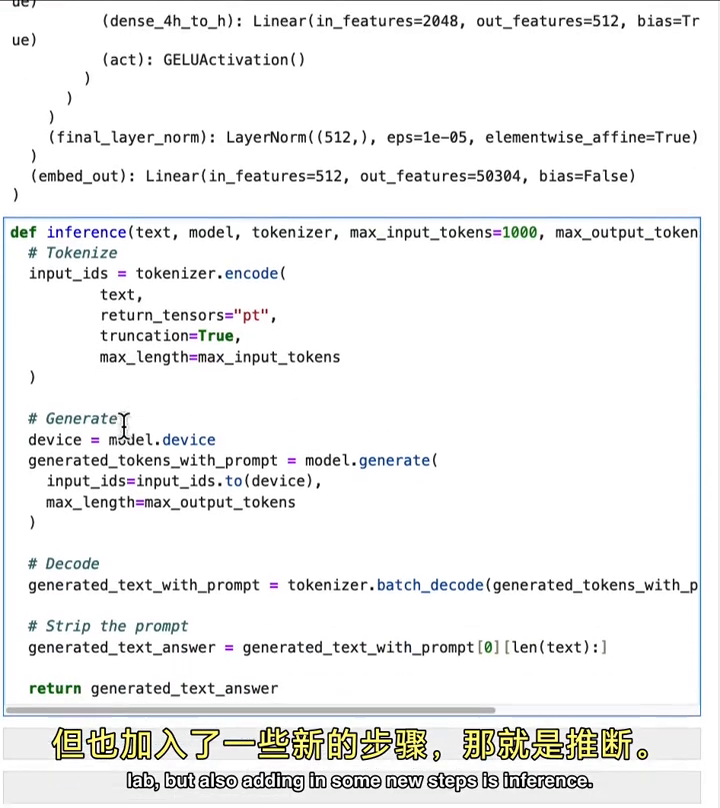
pyautogui.doubleClick(86, 210)
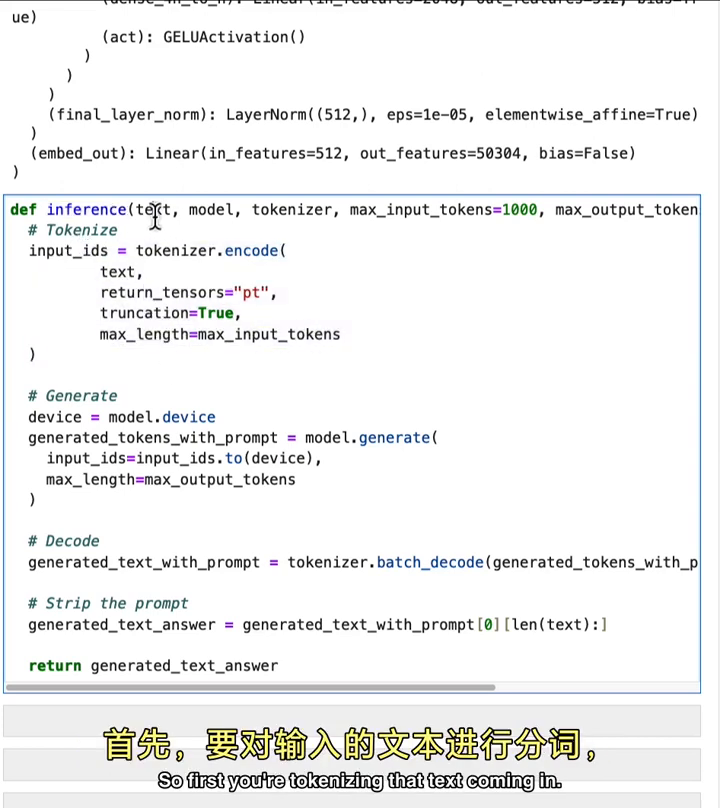
pyautogui.doubleClick(210, 208)
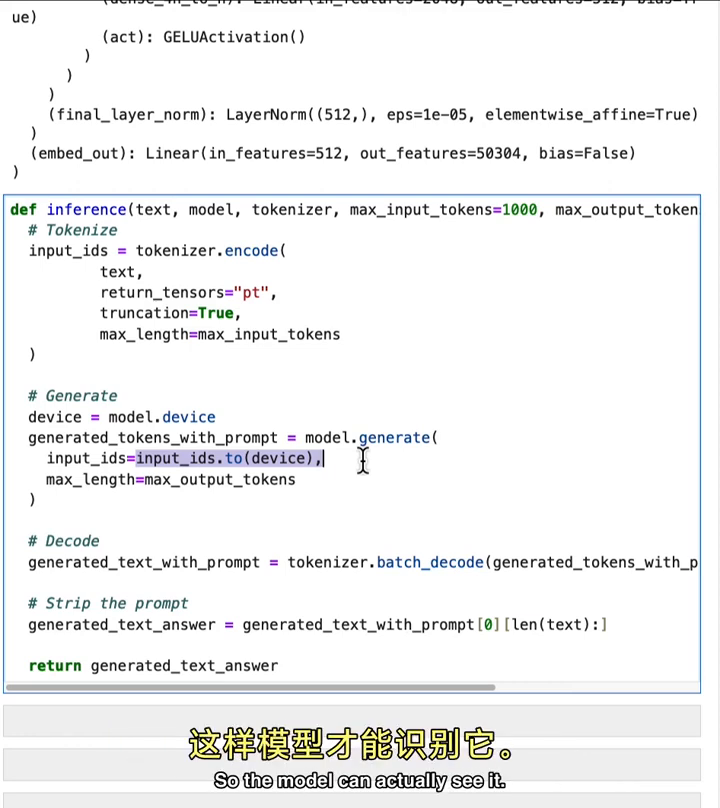
pyautogui.moveTo(412, 228)
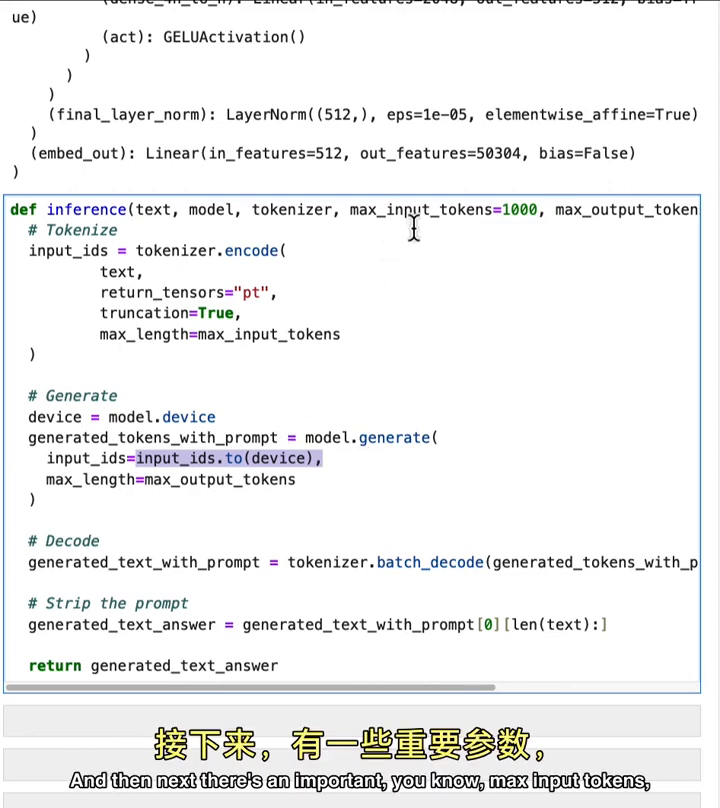
pyautogui.doubleClick(420, 210)
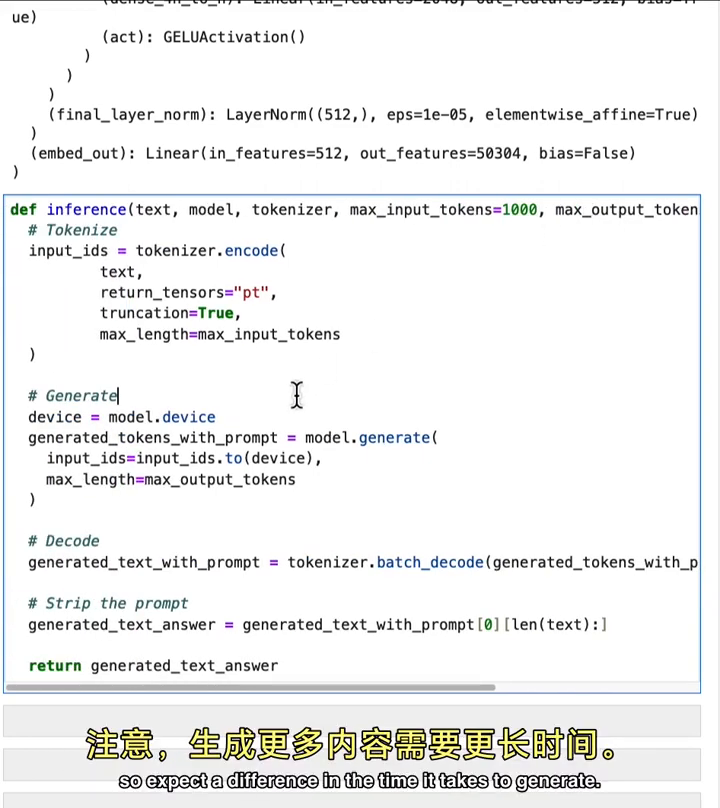
# Step: Run inference on test_dataset[0]'s question with base_model and show its answer
pyautogui.scroll(-3)
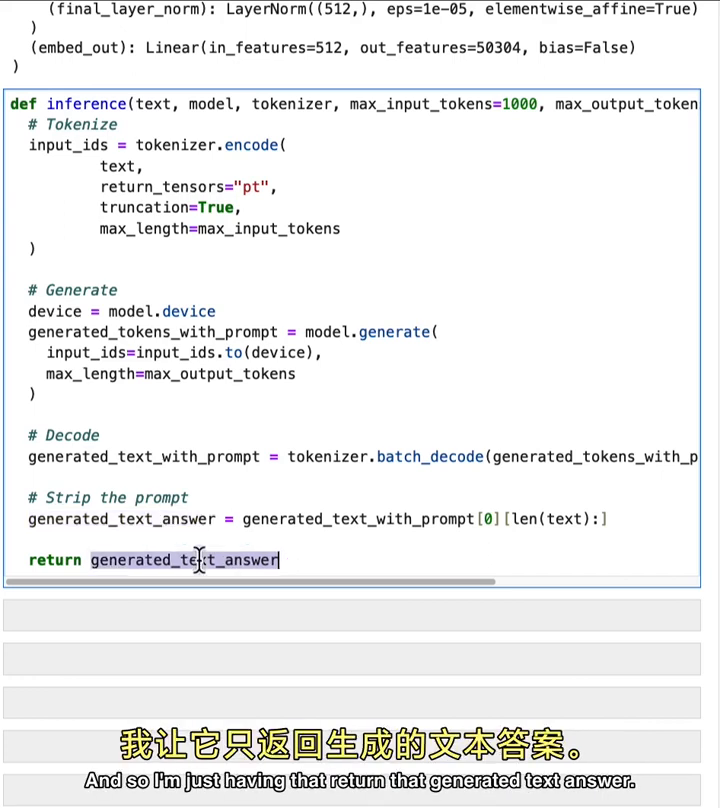
pyautogui.scroll(-3)
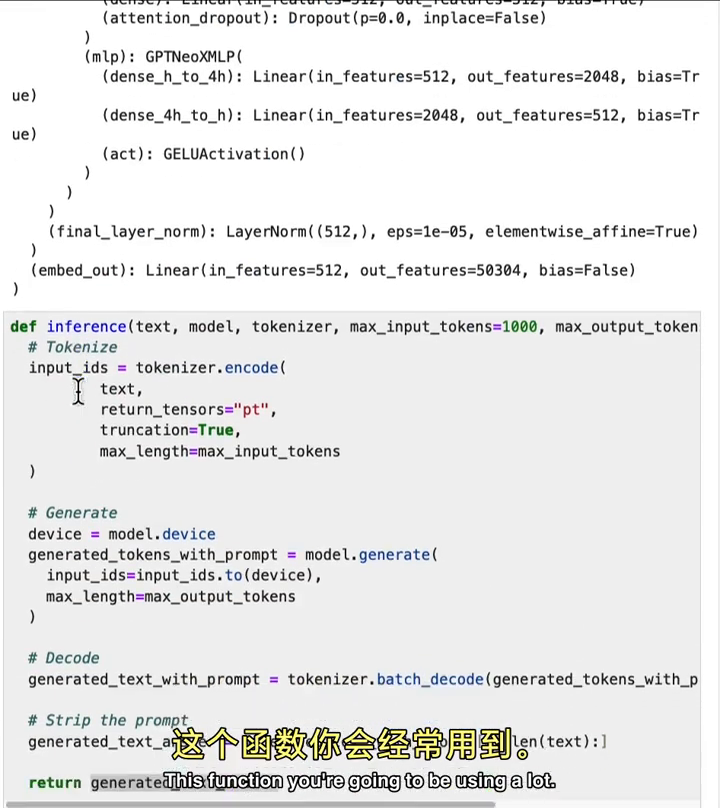
pyautogui.scroll(-3)
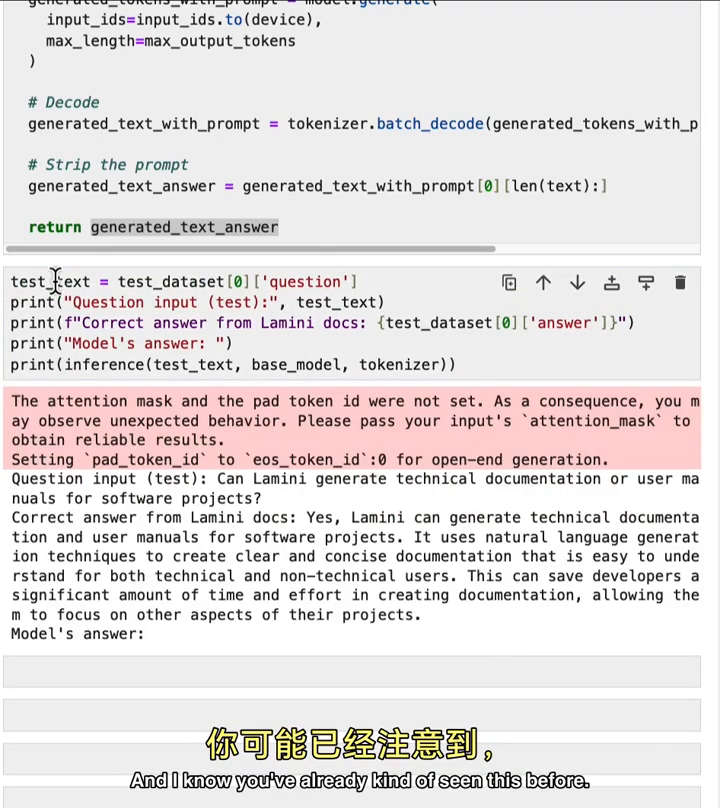
# Step: Review the base model's repetitive answer against the correct one and add an empty cell below
pyautogui.scroll(-3)
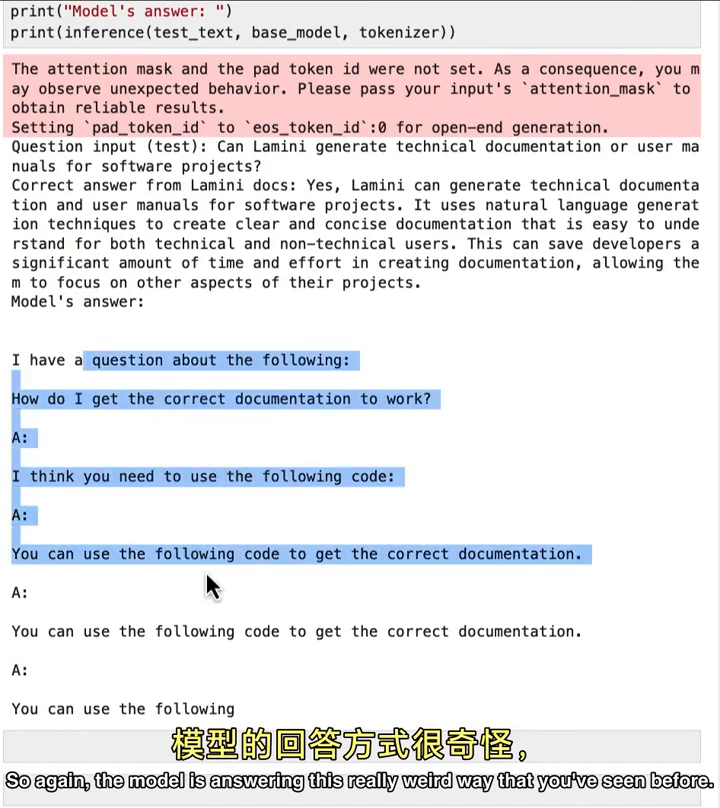
pyautogui.click(112, 400)
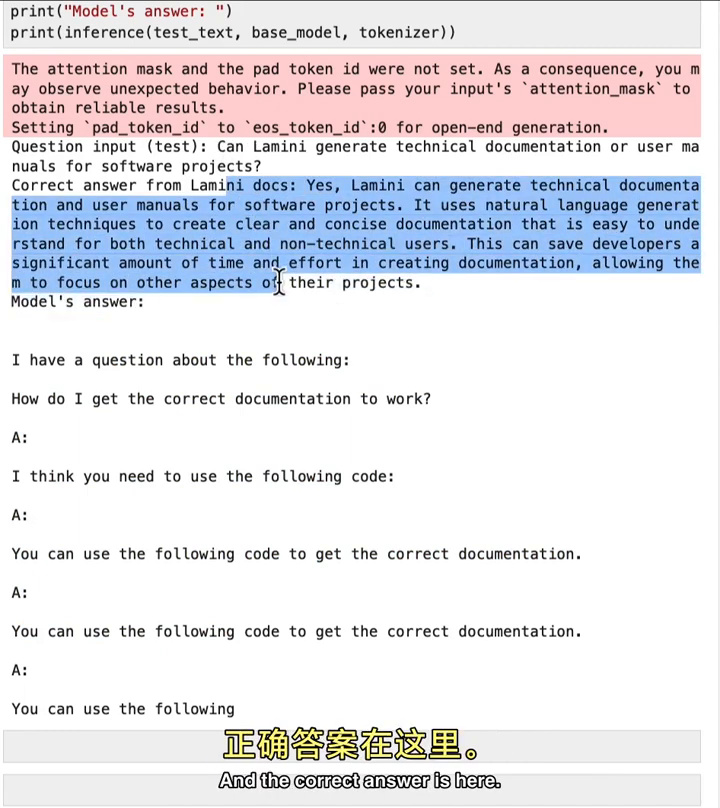
pyautogui.scroll(-3)
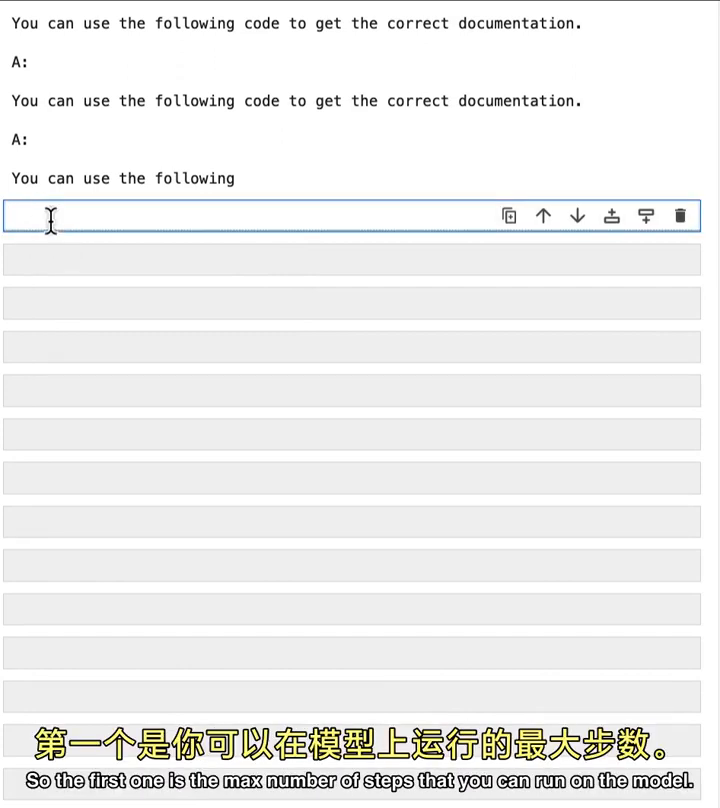
# Step: Set max_steps = 3 and name the trained model lamini_docs_3_steps with its output_dir
pyautogui.write('max_step =')
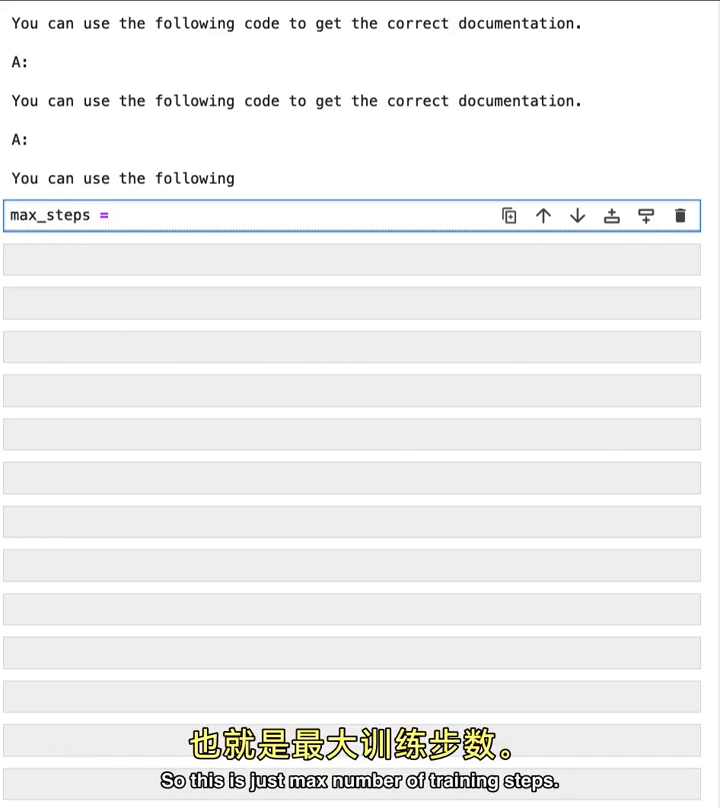
pyautogui.write('3')
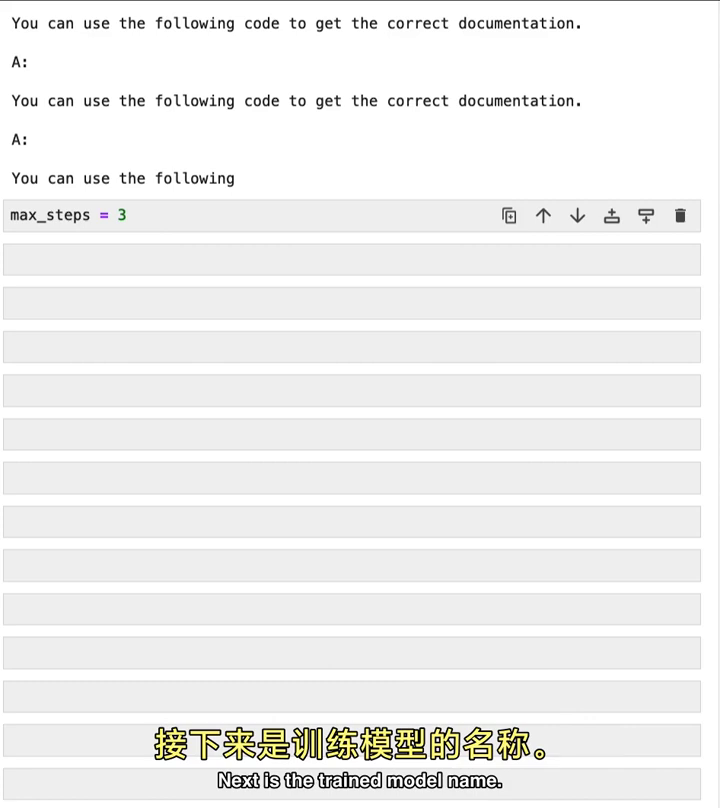
pyautogui.moveTo(144, 240)
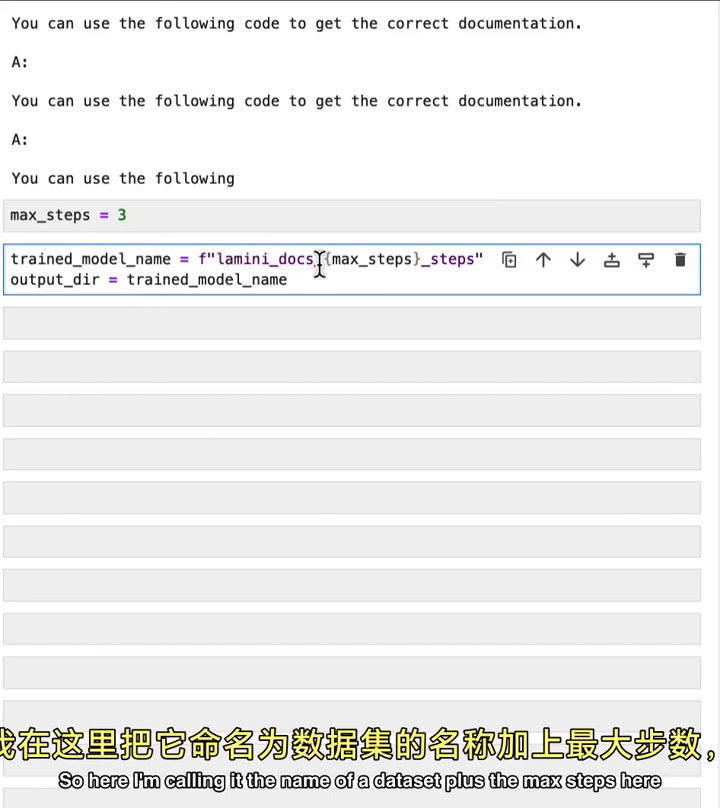
pyautogui.doubleClick(374, 260)
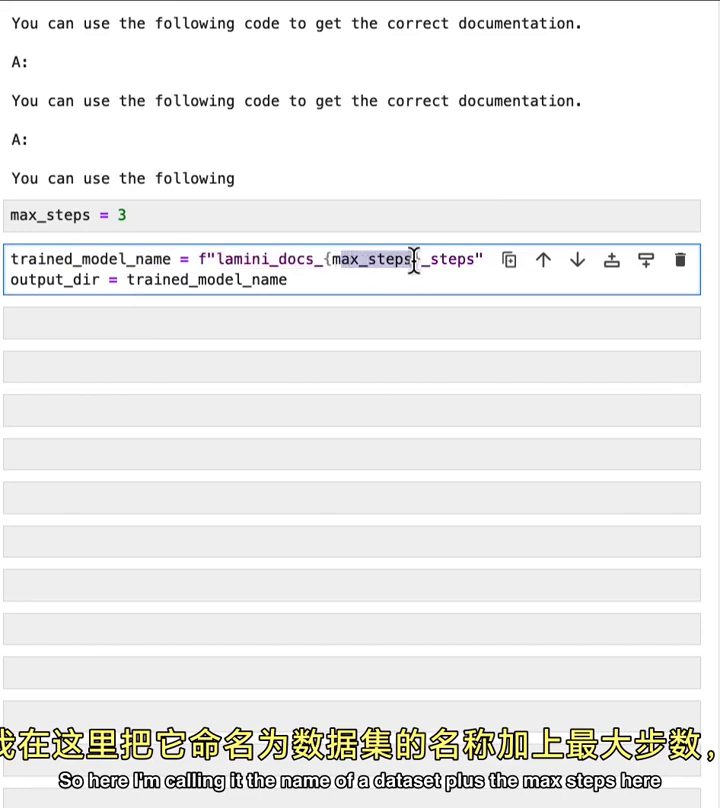
pyautogui.click(120, 216)
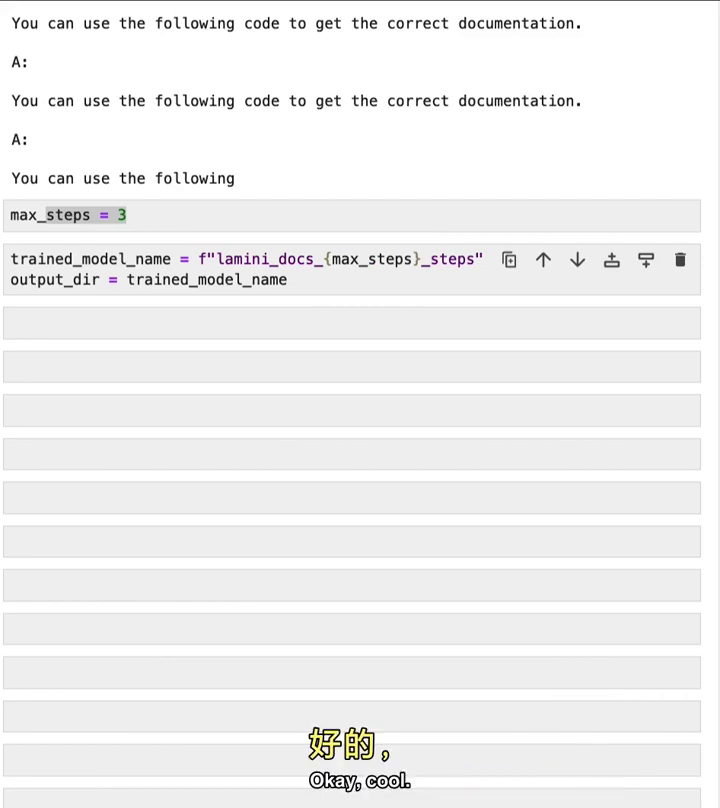
pyautogui.moveTo(50, 336)
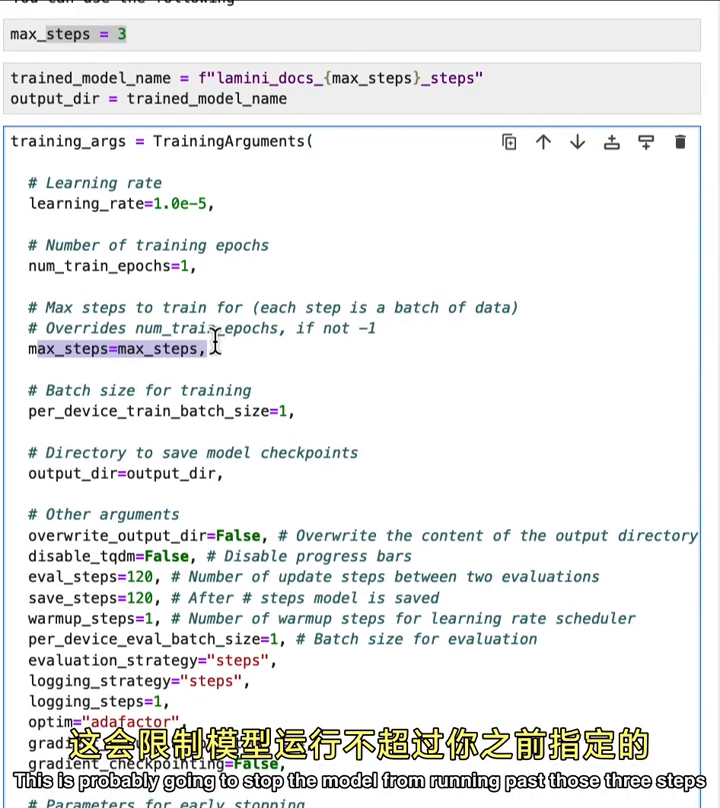
# Step: Review the TrainingArguments cell with learning rate, max_steps, batch sizes and early-stopping settings
pyautogui.scroll(-3)
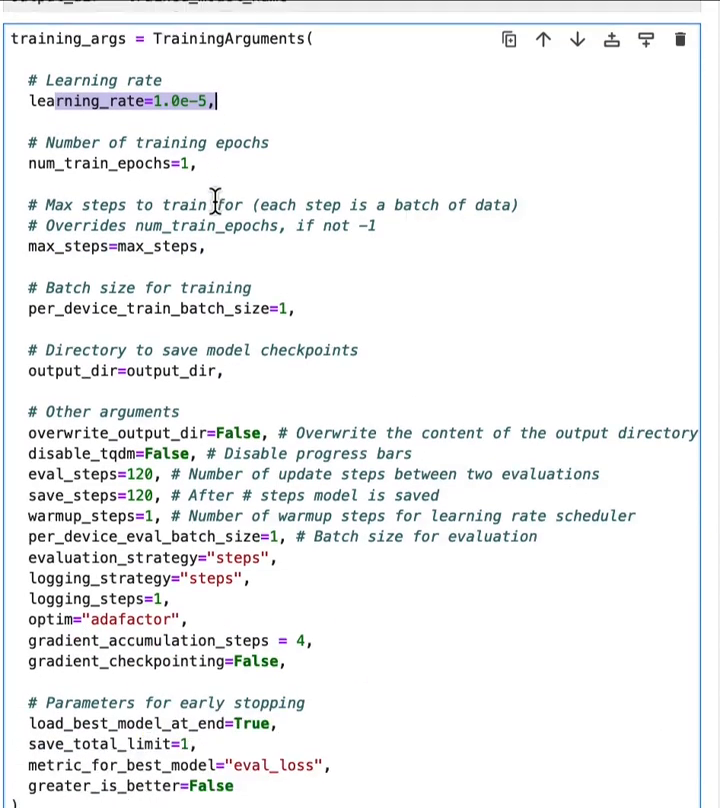
pyautogui.scroll(-3)
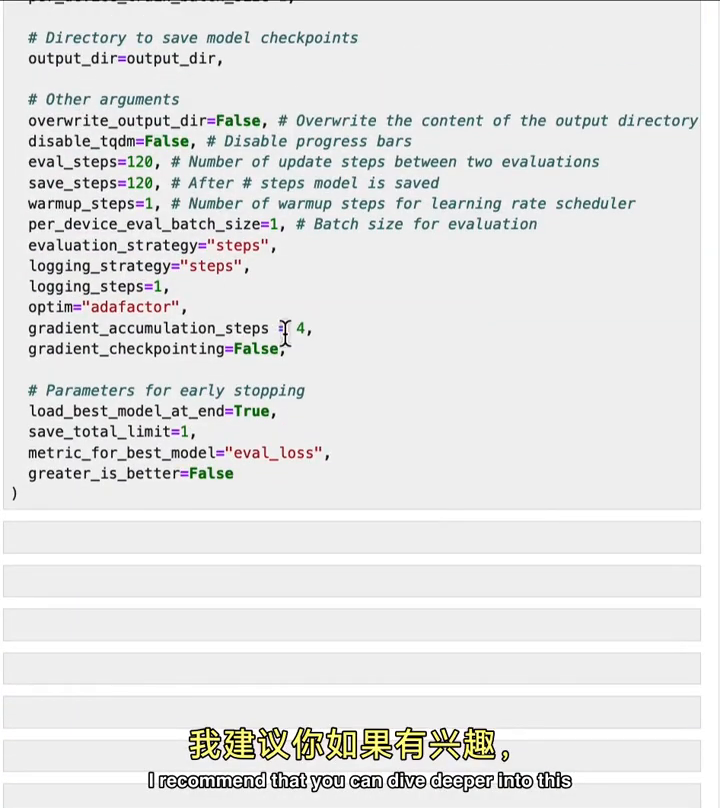
pyautogui.moveTo(372, 386)
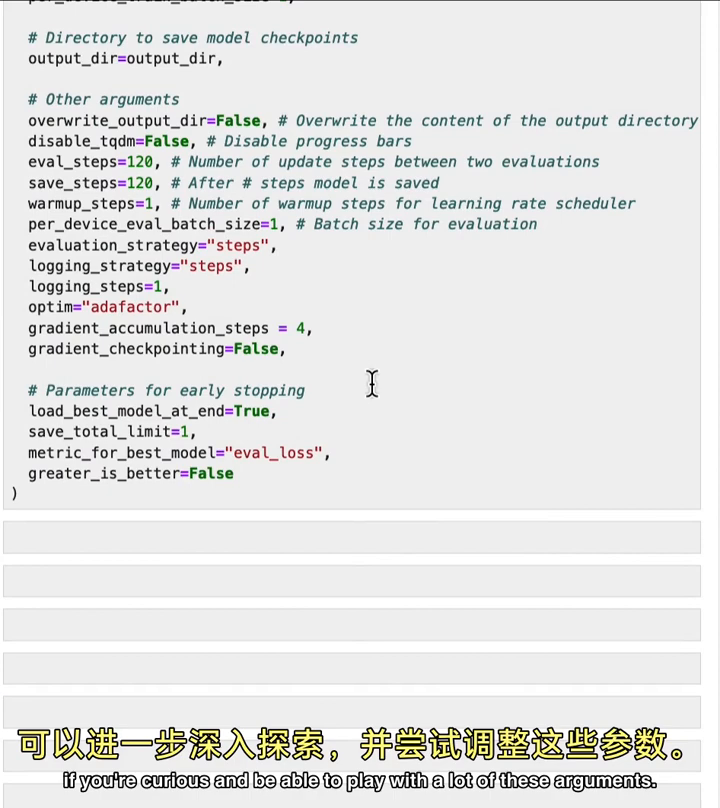
pyautogui.scroll(3)
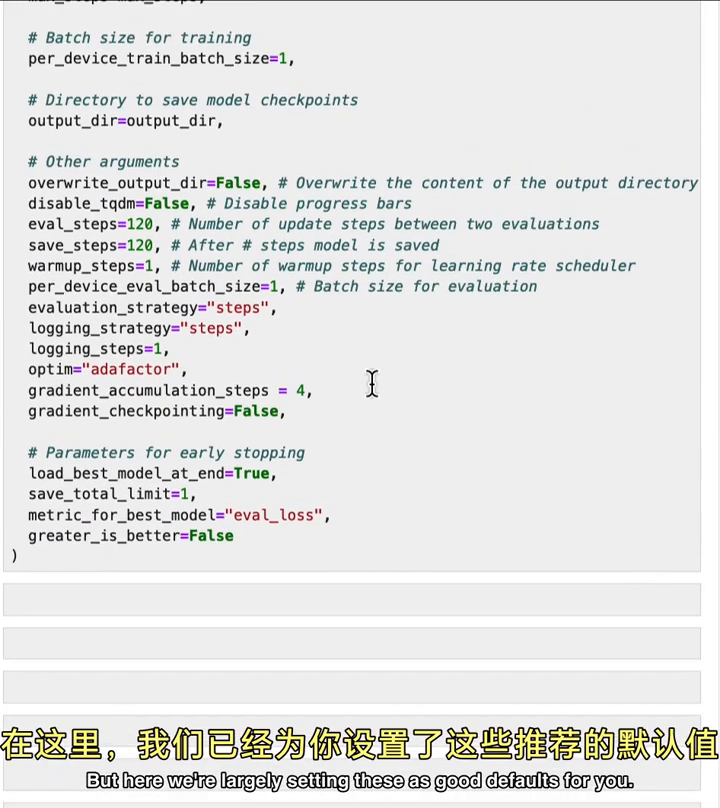
pyautogui.scroll(-3)
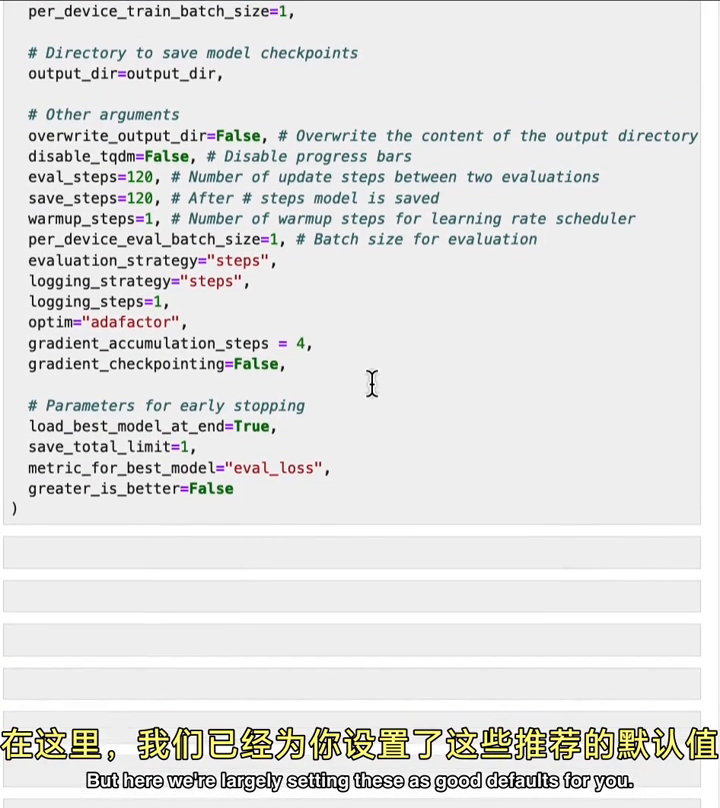
pyautogui.scroll(-3)
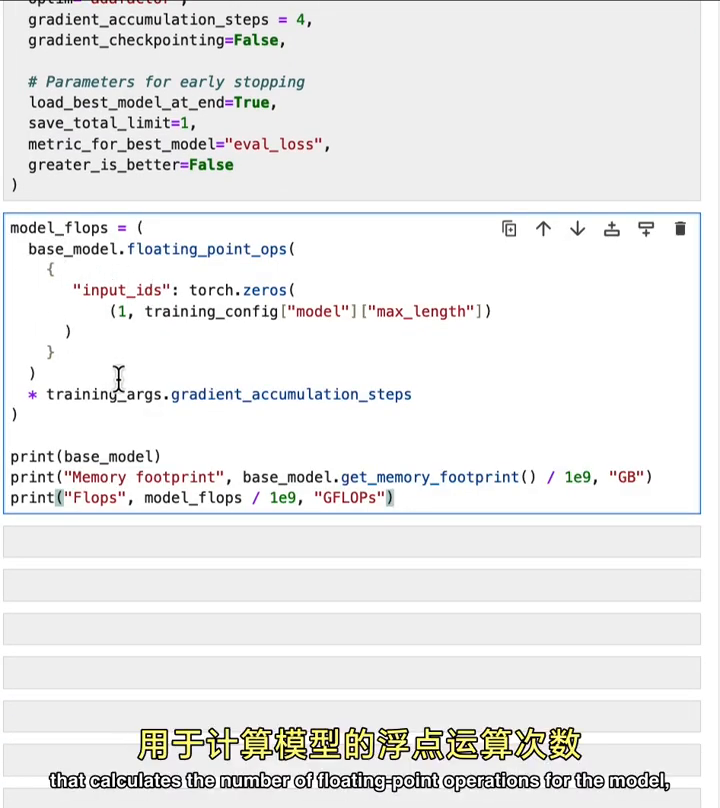
# Step: Print base_model's architecture, its 0.31 GB memory footprint and 2195 GFLOPs
pyautogui.scroll(-3)
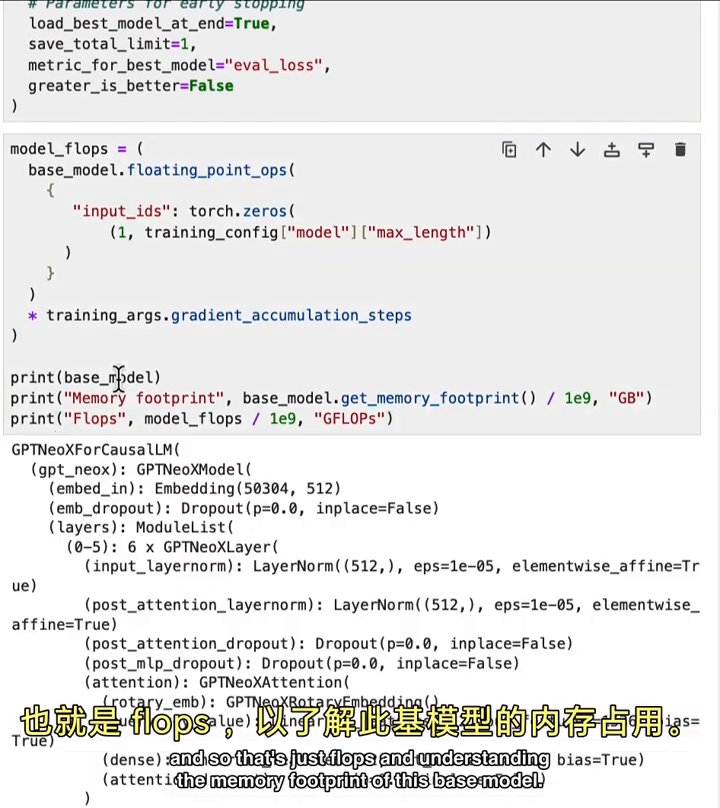
pyautogui.scroll(-3)
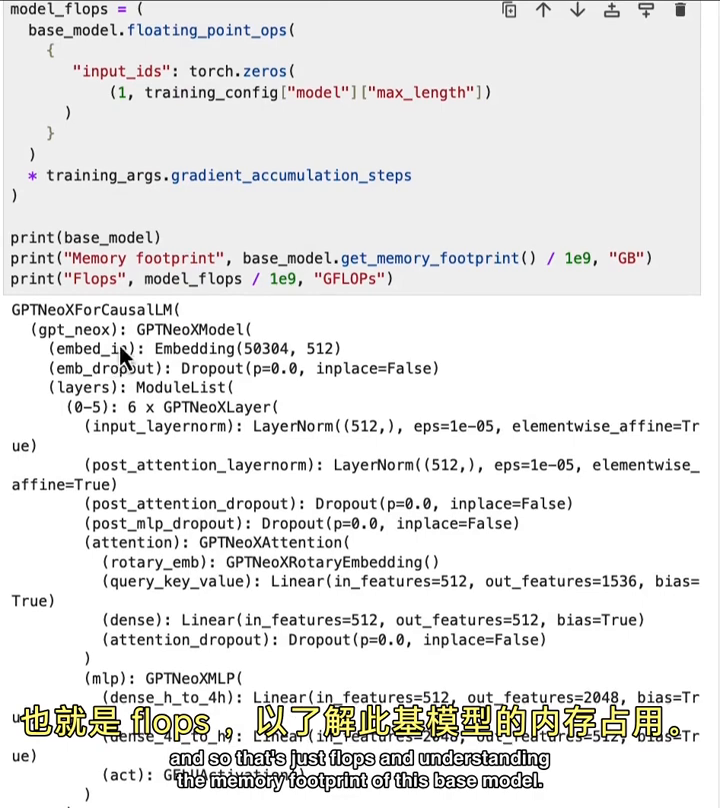
pyautogui.scroll(-3)
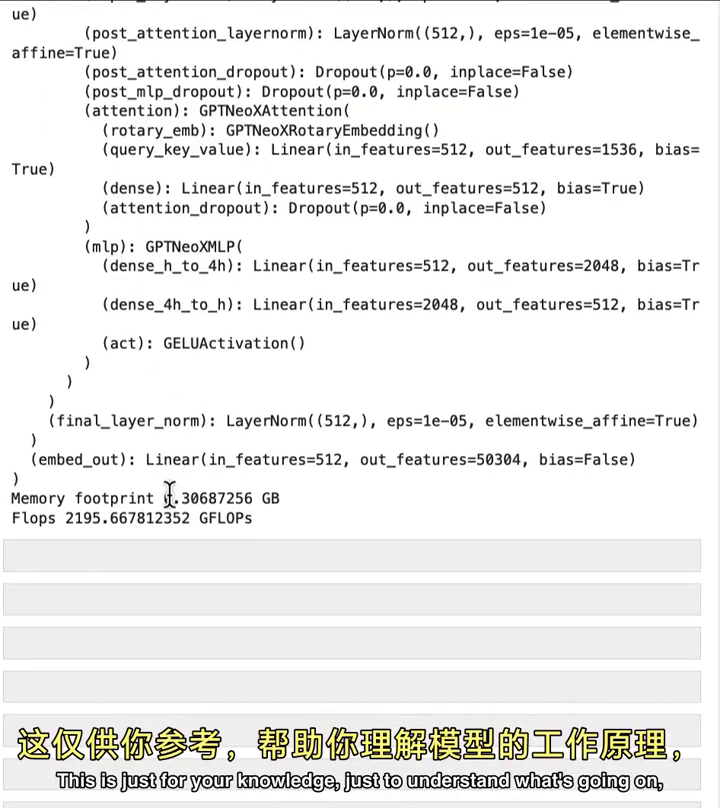
pyautogui.scroll(-3)
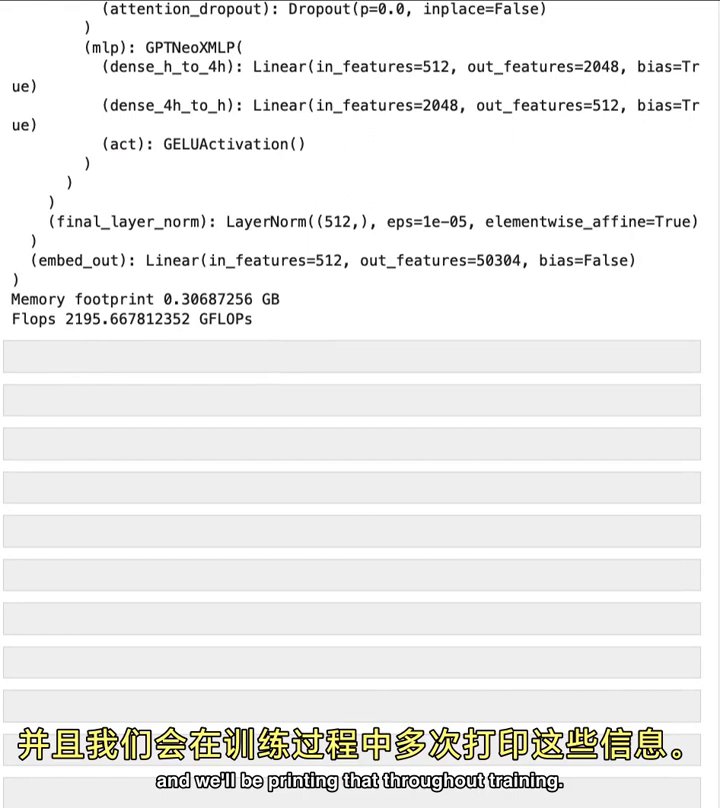
pyautogui.moveTo(78, 368)
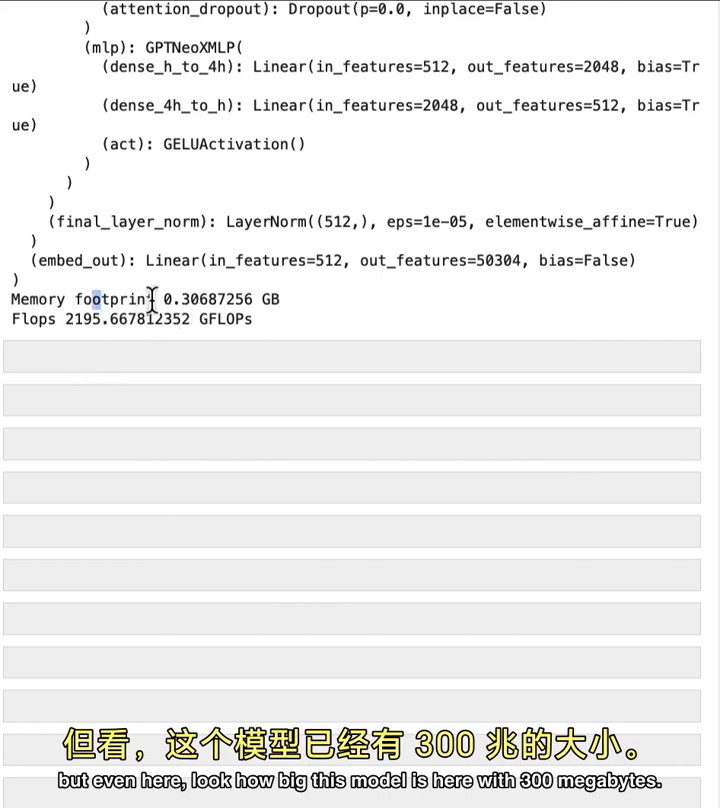
pyautogui.moveTo(100, 300); pyautogui.dragTo(280, 300)
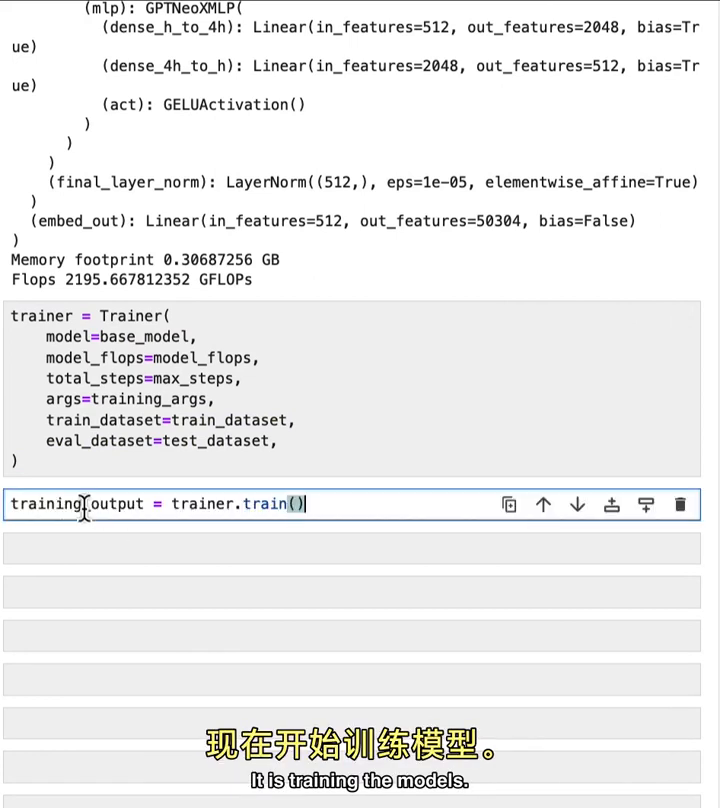
pyautogui.moveTo(268, 496)
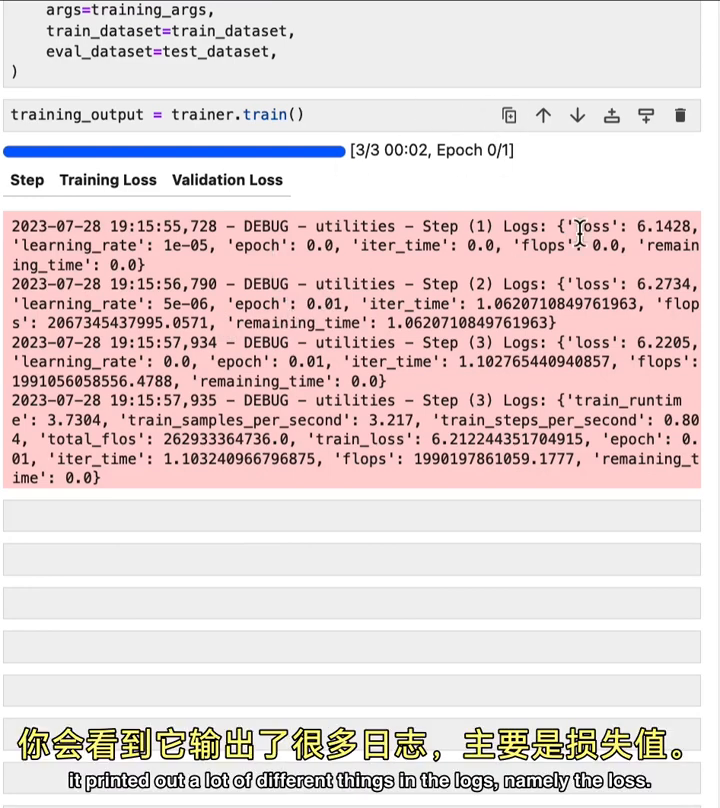
# Step: Train with trainer.train() for 3 steps and inspect the per-step loss logs
pyautogui.doubleClick(590, 242)
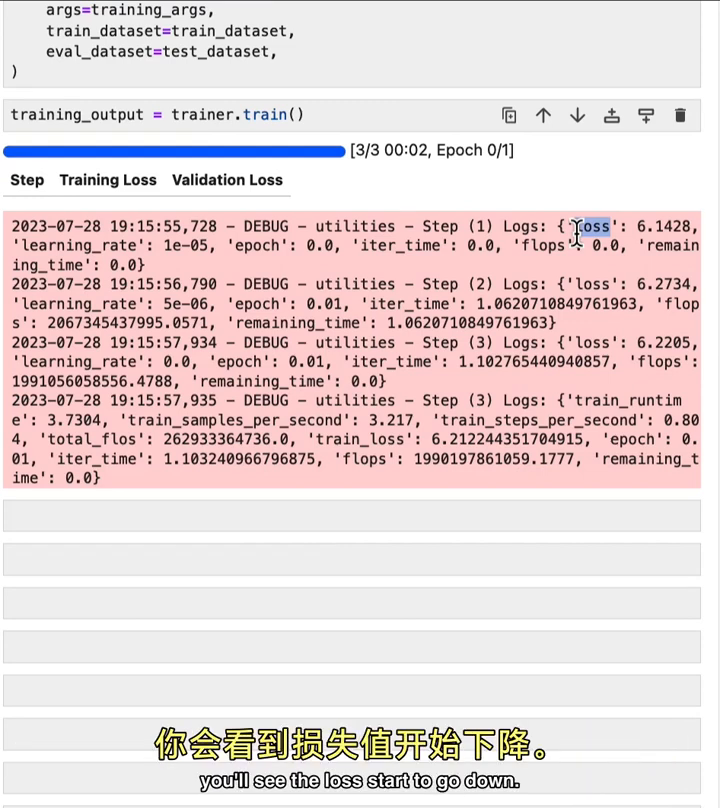
pyautogui.scroll(-3)
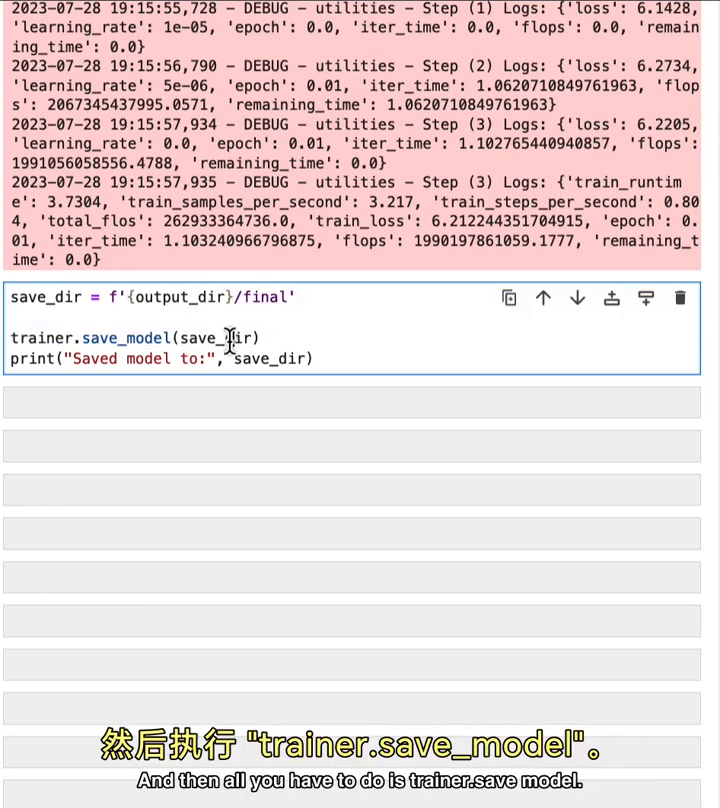
# Step: Save the model to lamini_docs_3_steps/final, reload it and move finetuned_slightly_model to the device
pyautogui.doubleClick(128, 336)
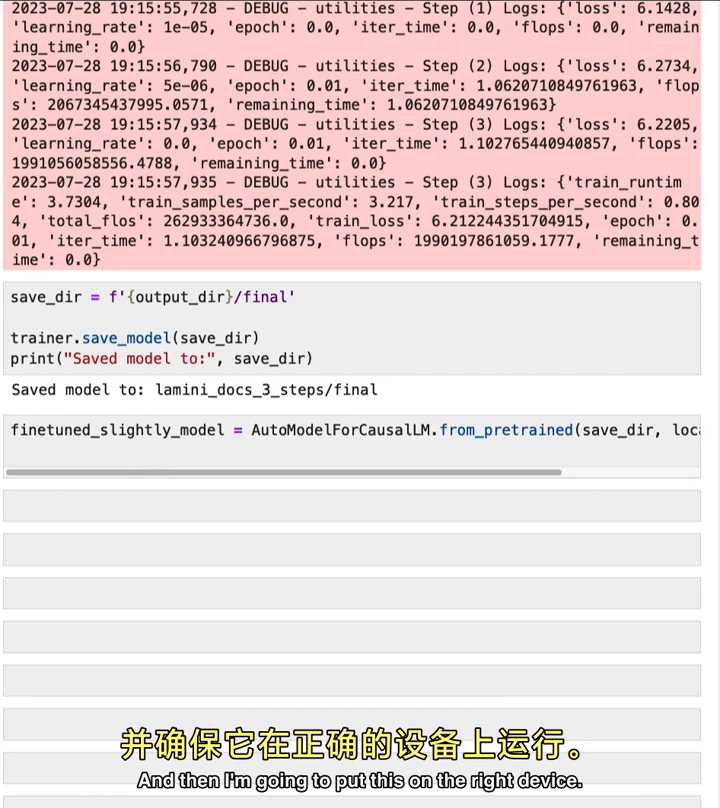
pyautogui.write('finetuned_slightly_model.to(device)')
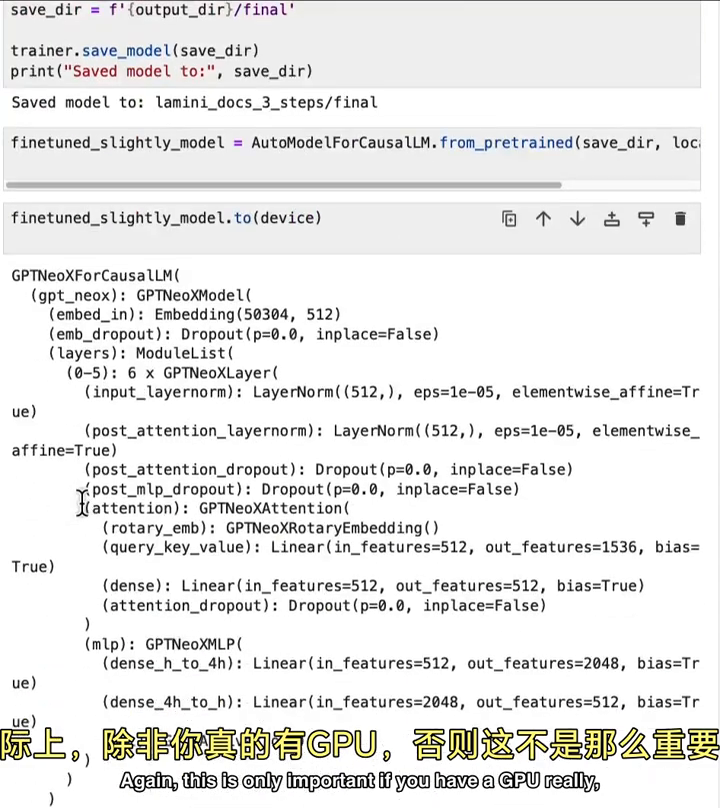
pyautogui.scroll(-3)
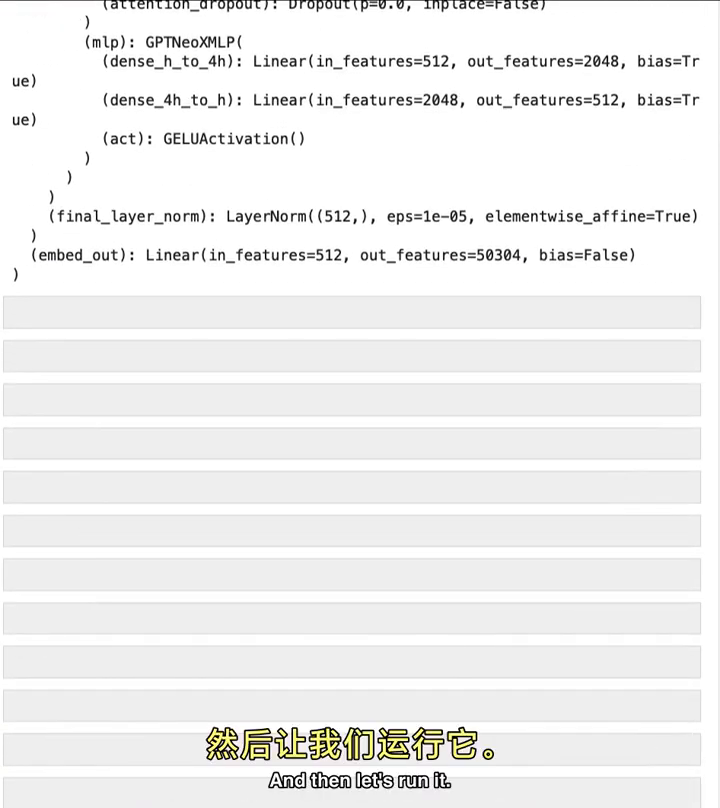
pyautogui.moveTo(44, 332)
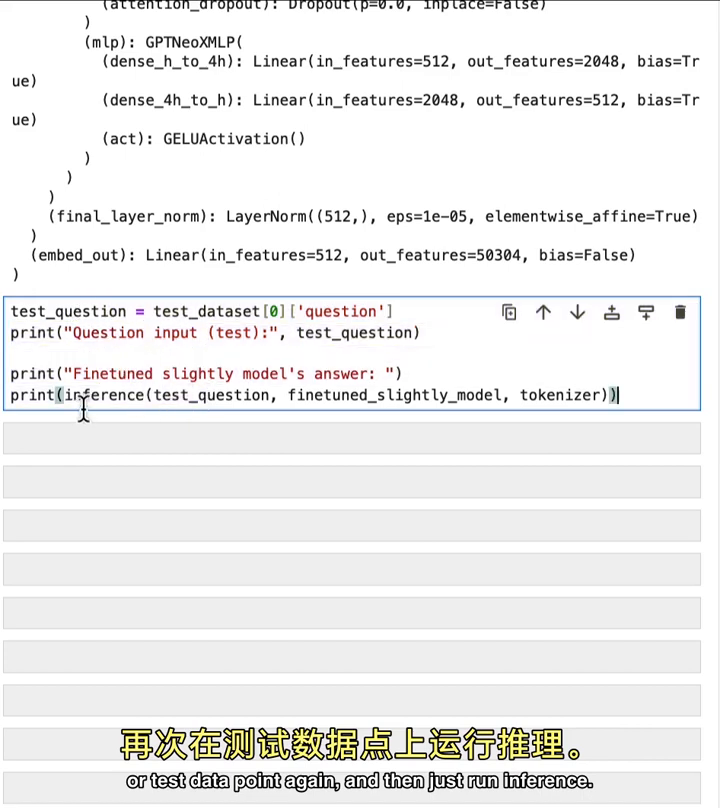
# Step: Run inference on test_dataset[0]['question'] with the slightly fine-tuned model and show its target answer
pyautogui.doubleClick(102, 396)
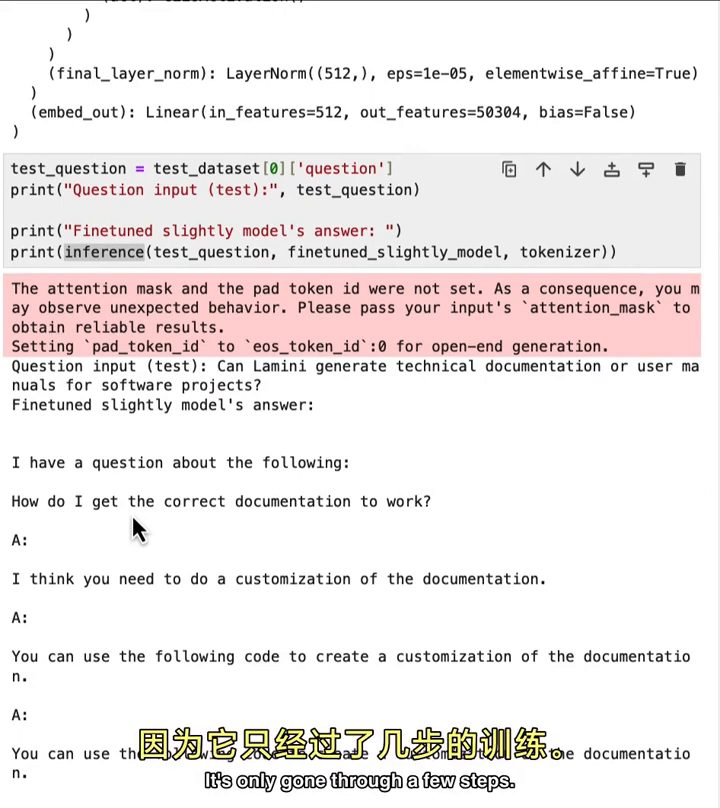
pyautogui.scroll(-3)
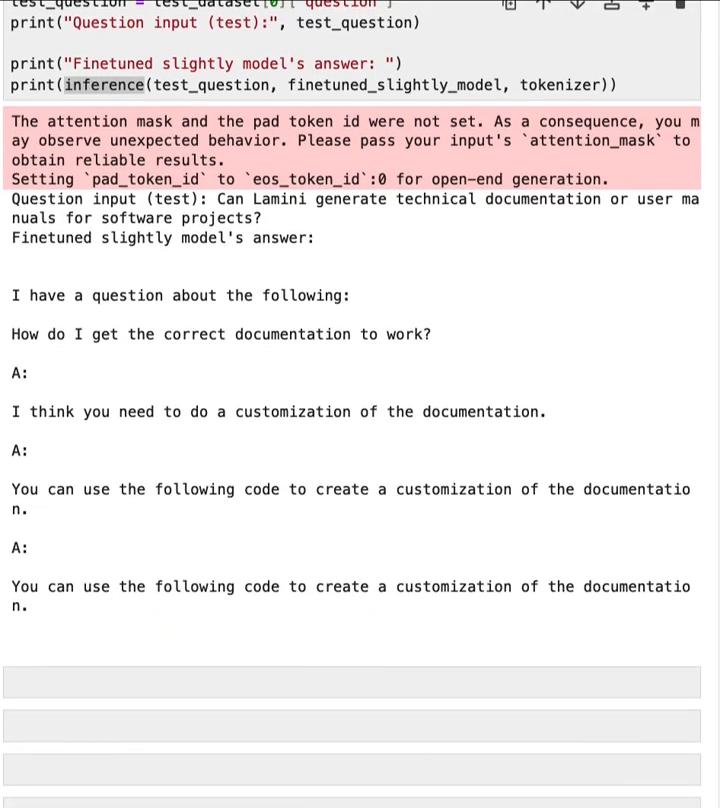
pyautogui.moveTo(300, 368)
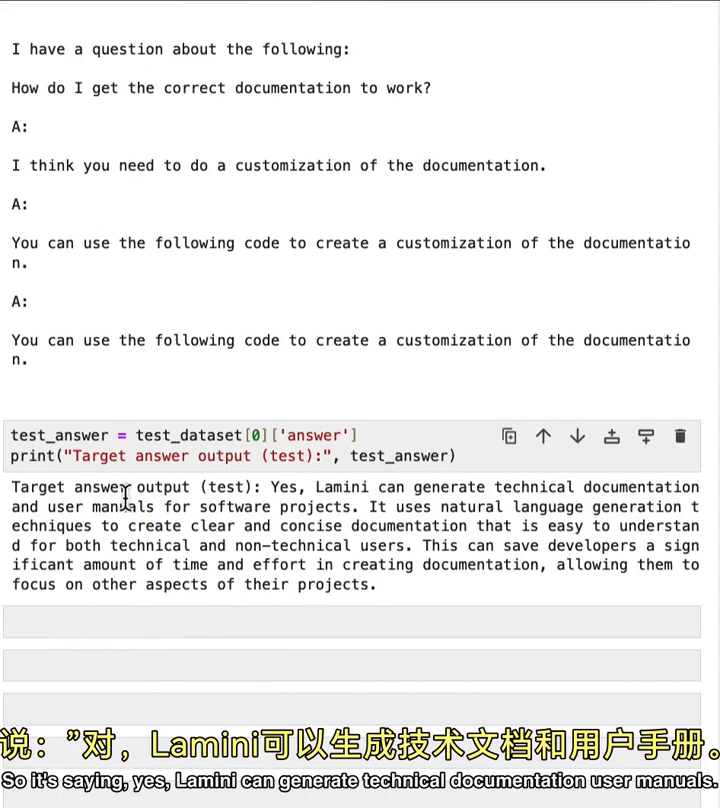
pyautogui.scroll(3)
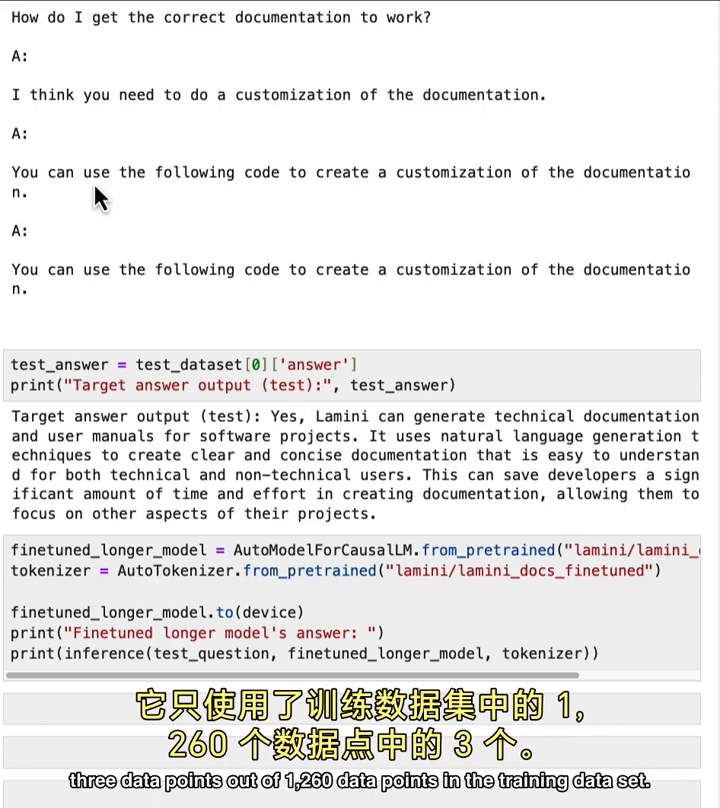
# Step: Create a BasicModelRunner for bigger_model_name, call it on test_question and print the 2.8B model's answer
pyautogui.scroll(-3)
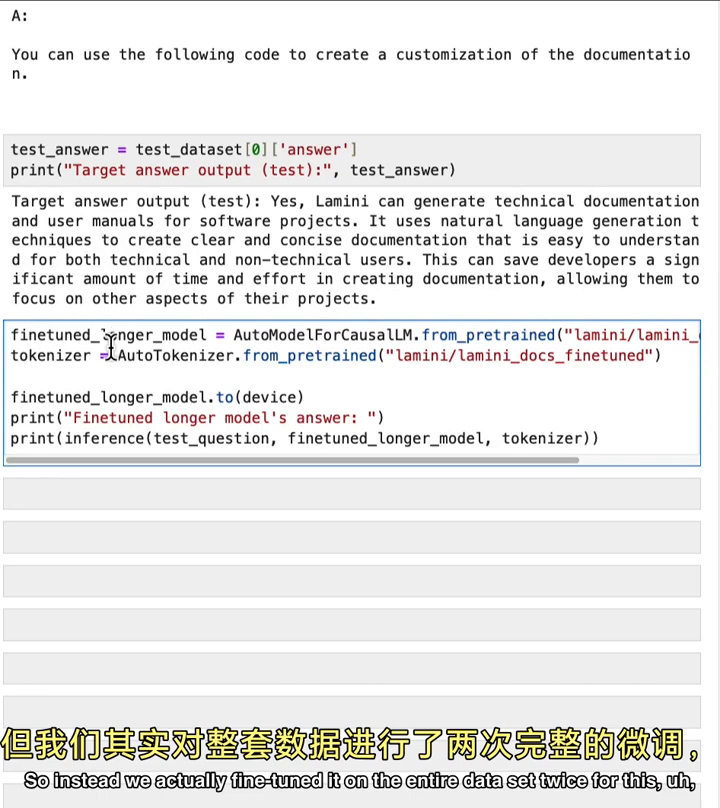
pyautogui.hscroll(3)
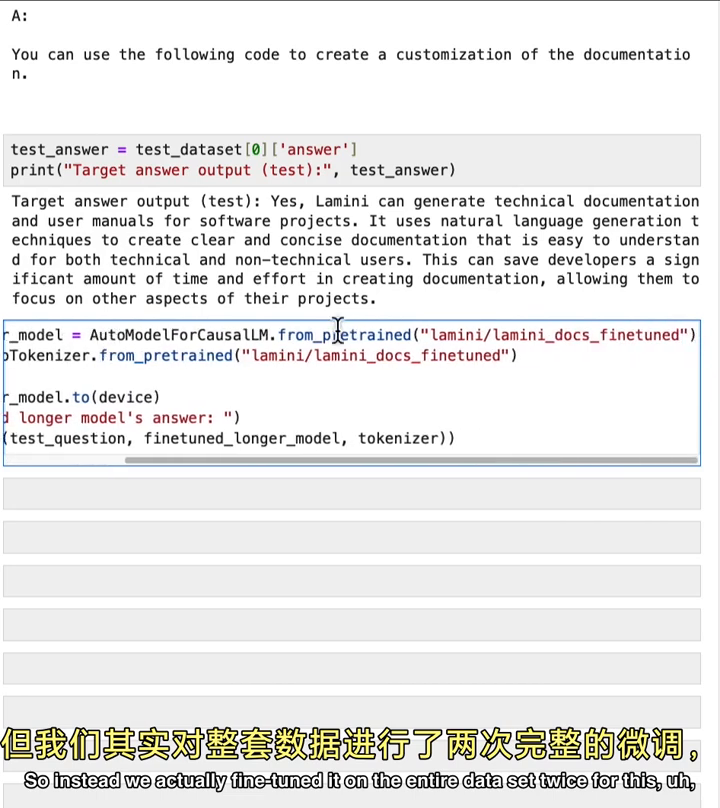
pyautogui.doubleClick(584, 336)
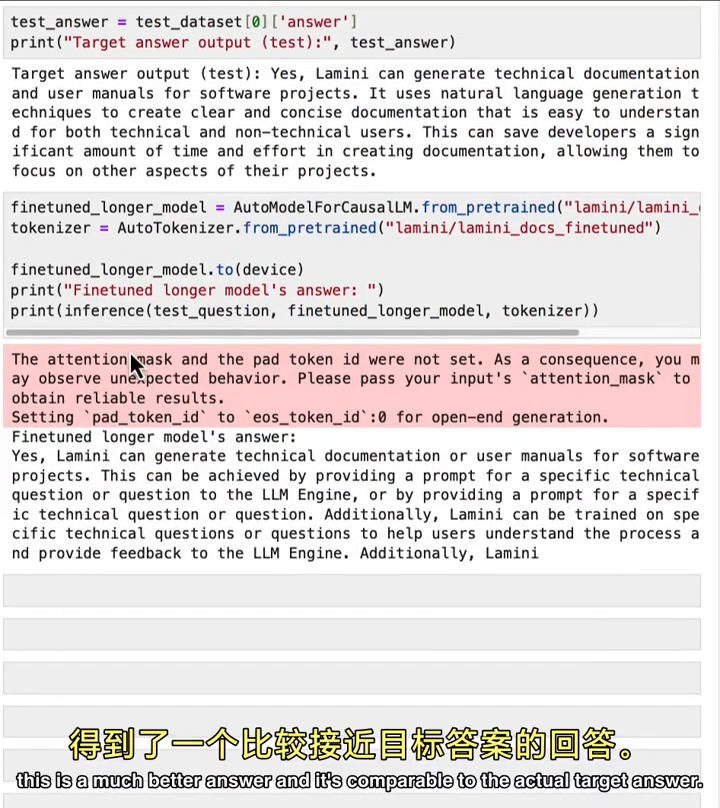
pyautogui.moveTo(72, 72)
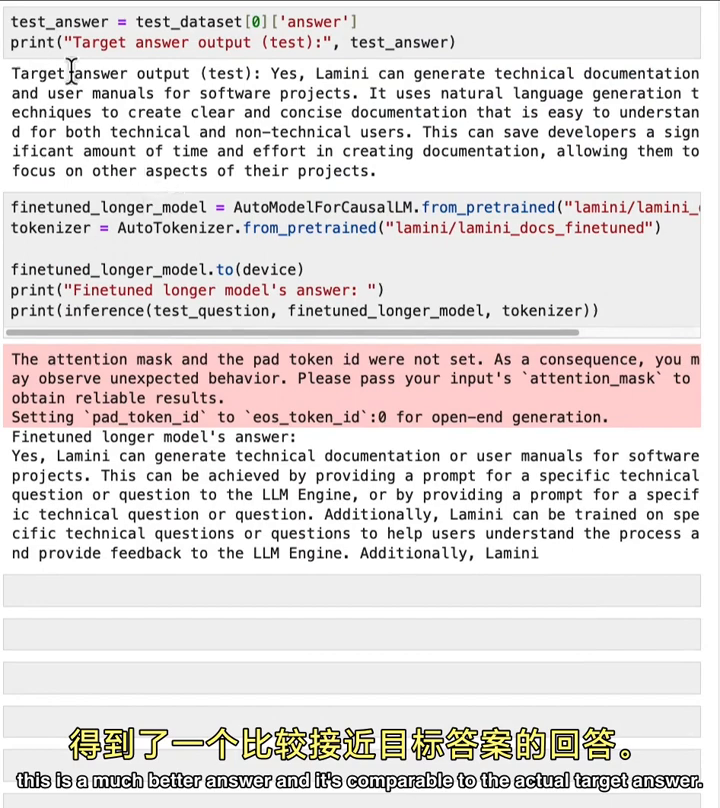
pyautogui.scroll(-3)
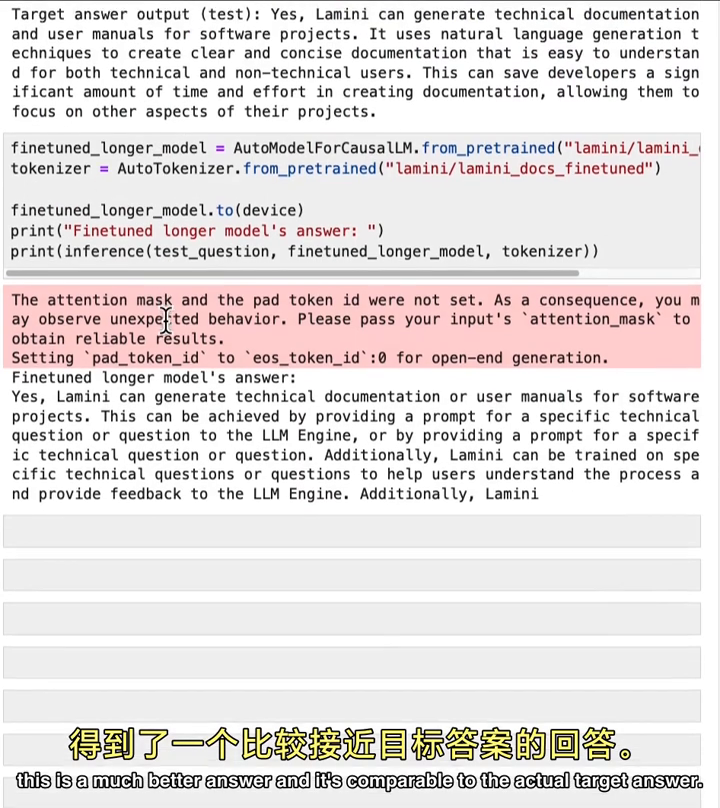
pyautogui.scroll(-3)
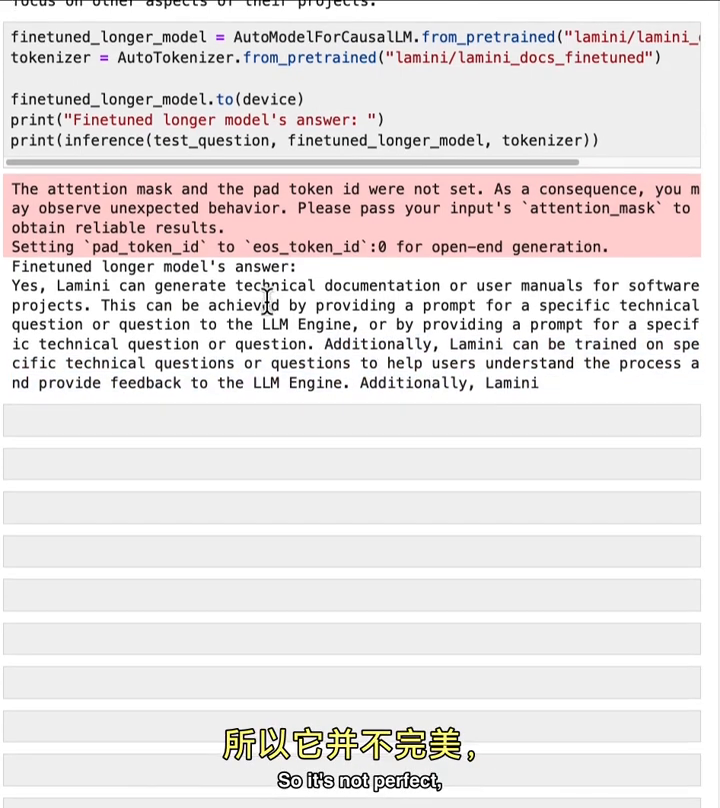
pyautogui.scroll(-3)
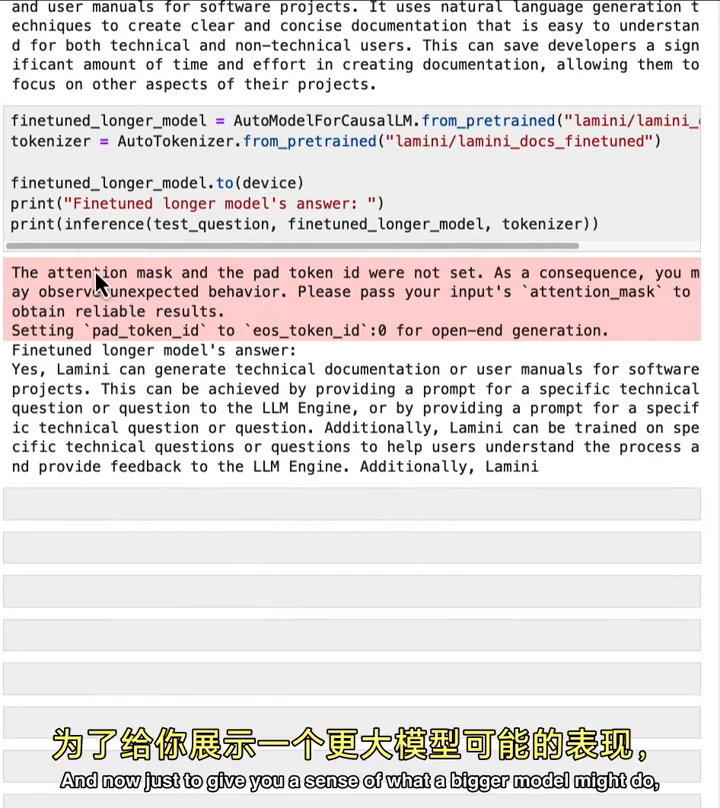
pyautogui.scroll(-3)
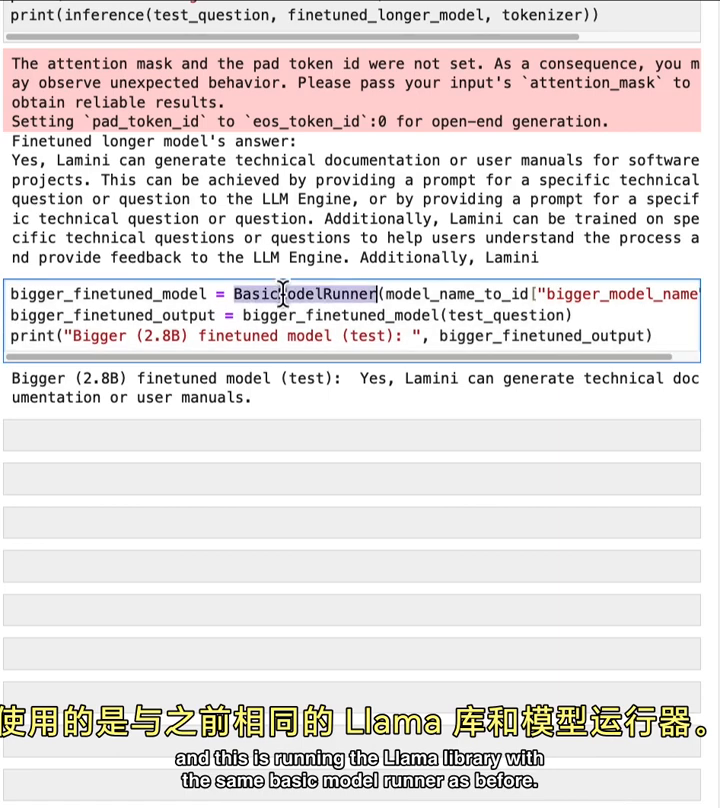
# Step: Write a for-loop over train_dataset counting answers containing 'keep the discussion relevant to Lamini'
pyautogui.scroll(-3)
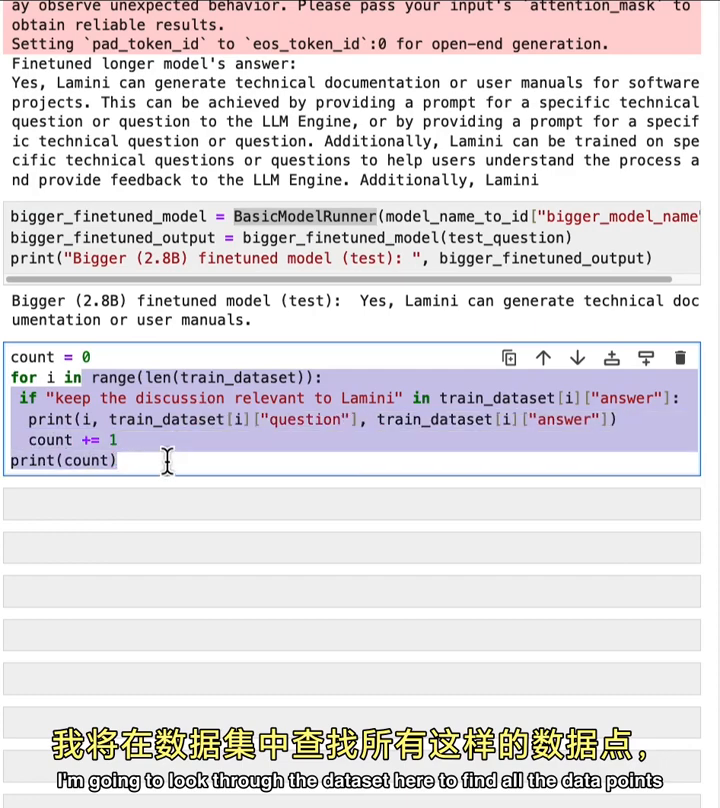
# Step: Run the counting cell and review the printed off-topic questions ending with a total of 37
pyautogui.click(544, 358)
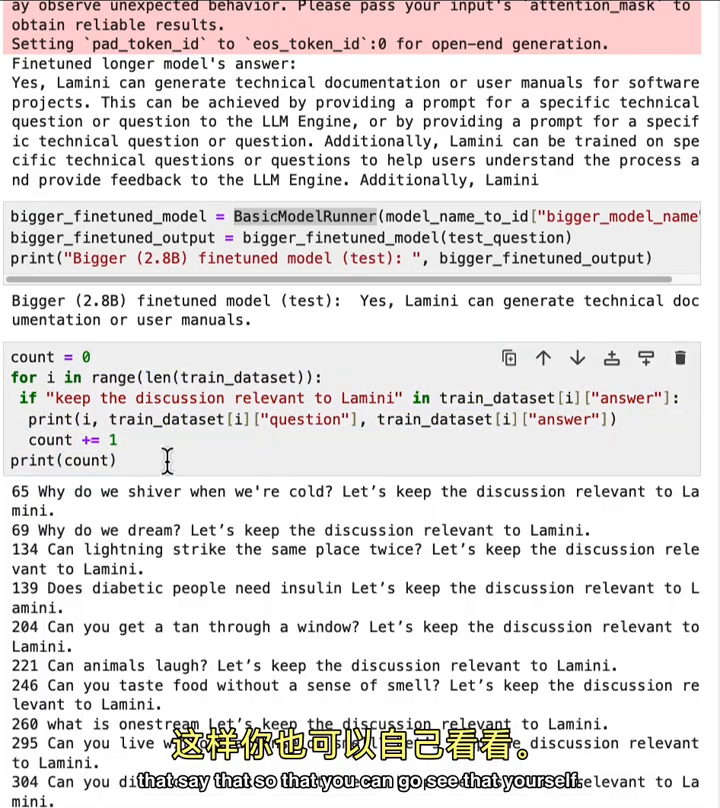
pyautogui.scroll(-3)
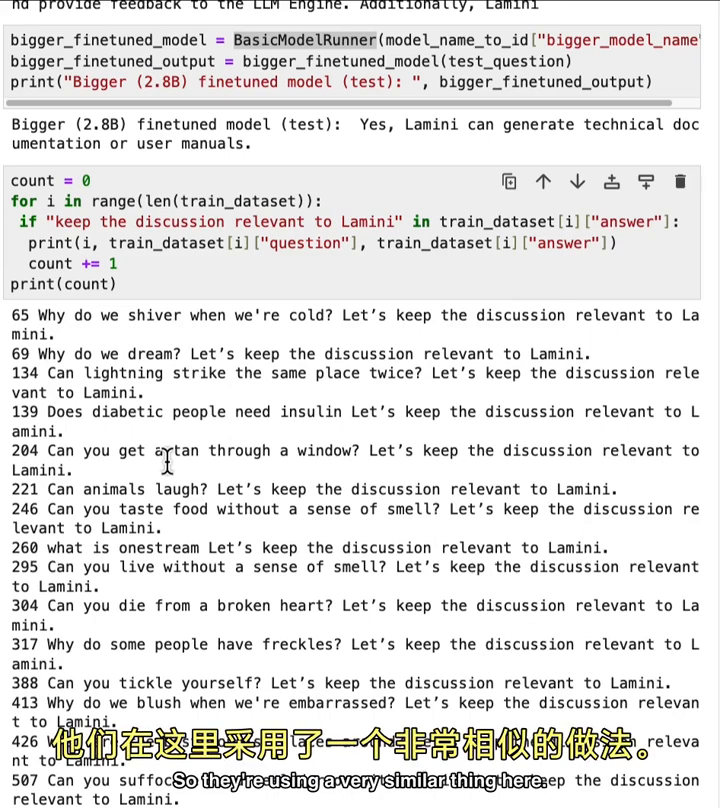
pyautogui.scroll(-3)
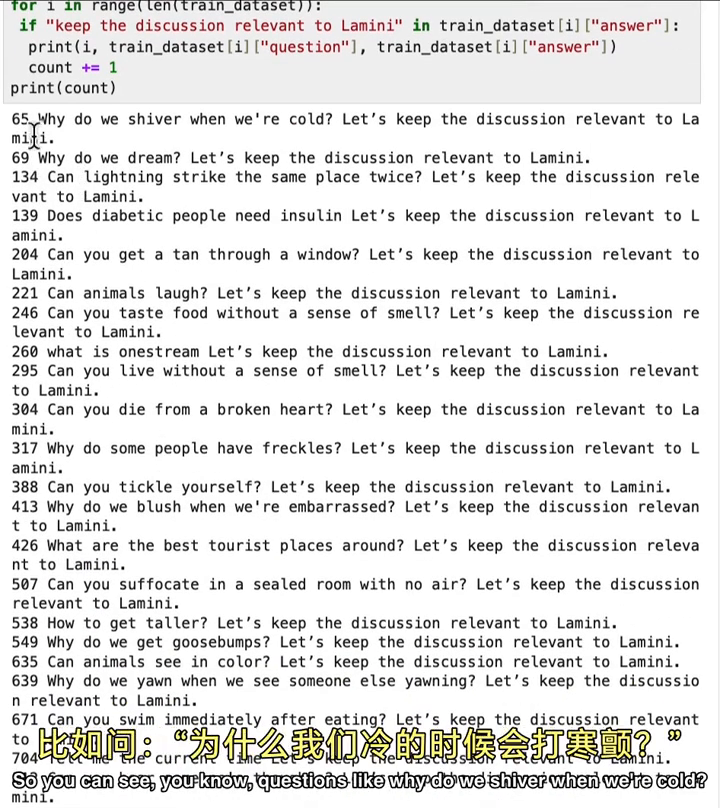
pyautogui.moveTo(40, 120); pyautogui.dragTo(430, 120)
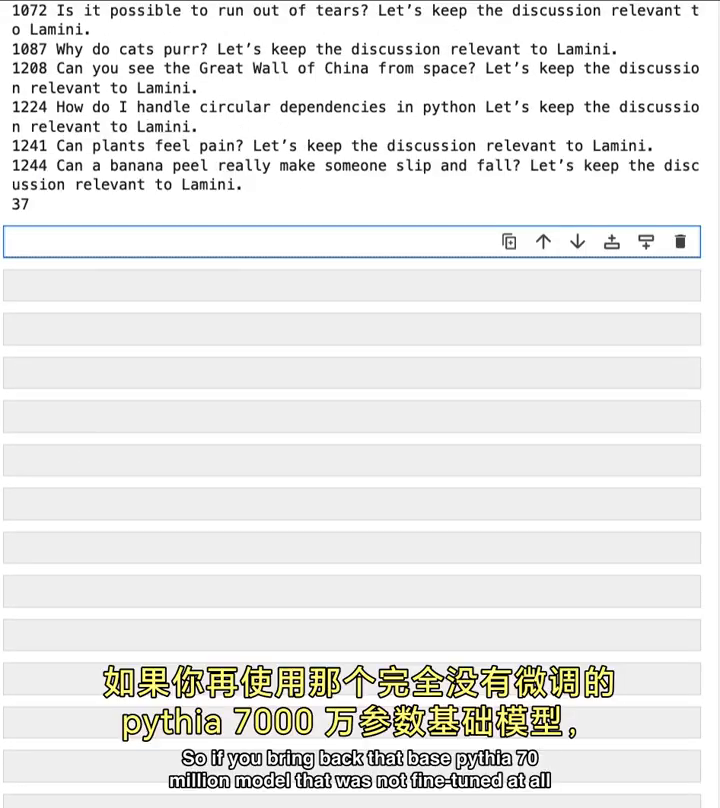
# Step: Load base EleutherAI/pythia-70m tokenizer and model and run inference on 'What do you think of Mars?'
pyautogui.write('base_tokenizer = AutoTokenizer.from_pretrained("EleutherAI/pythia-70m")')
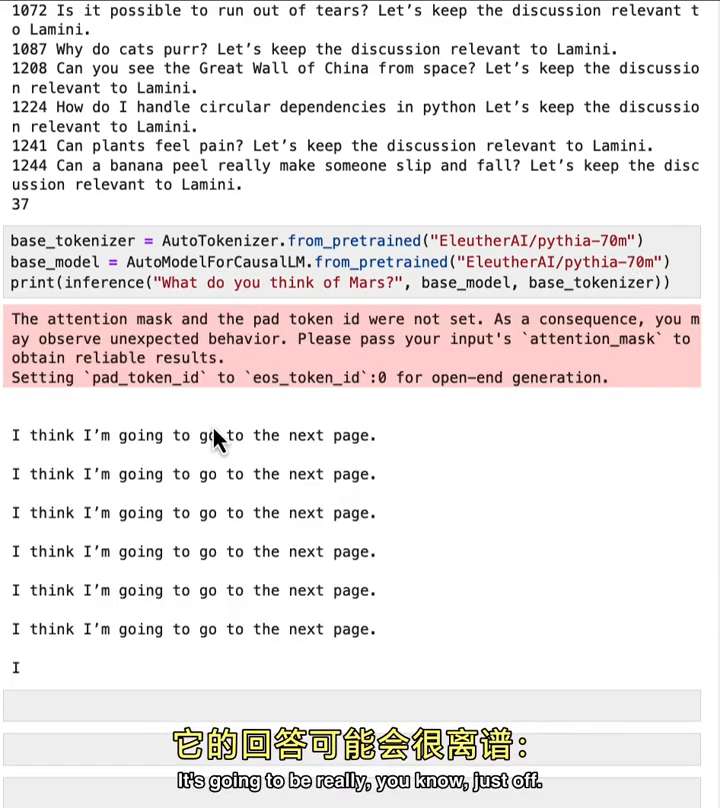
pyautogui.scroll(-3)
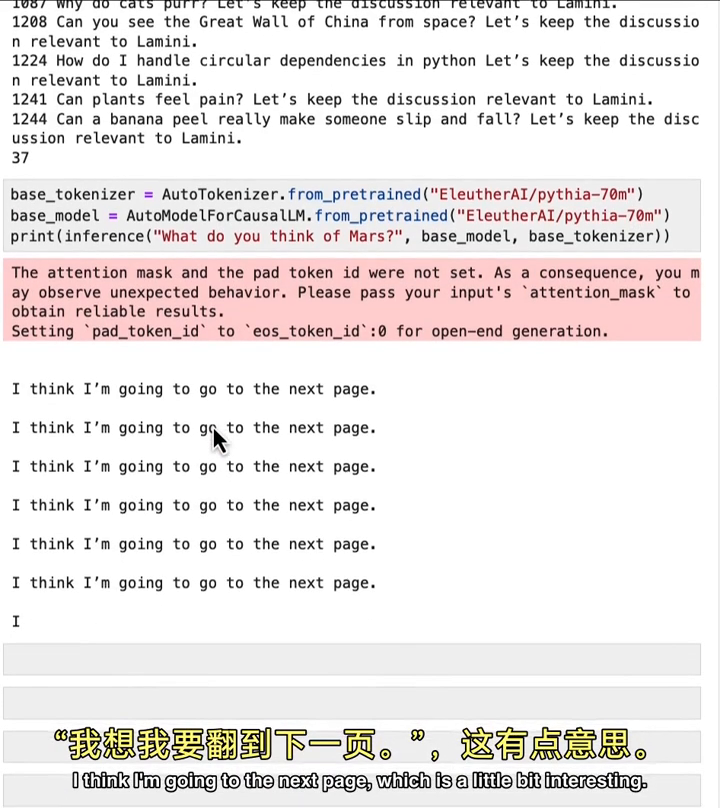
pyautogui.scroll(-3)
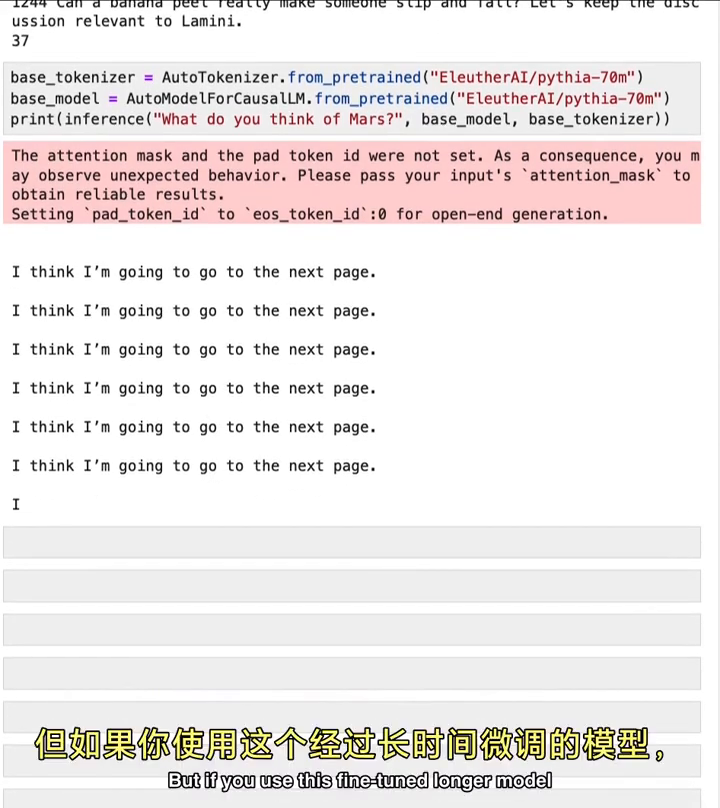
# Step: Run inference('What do you think of Mars?', finetuned_longer_model, tokenizer) and view its Lamini-redirect reply
pyautogui.scroll(-3)
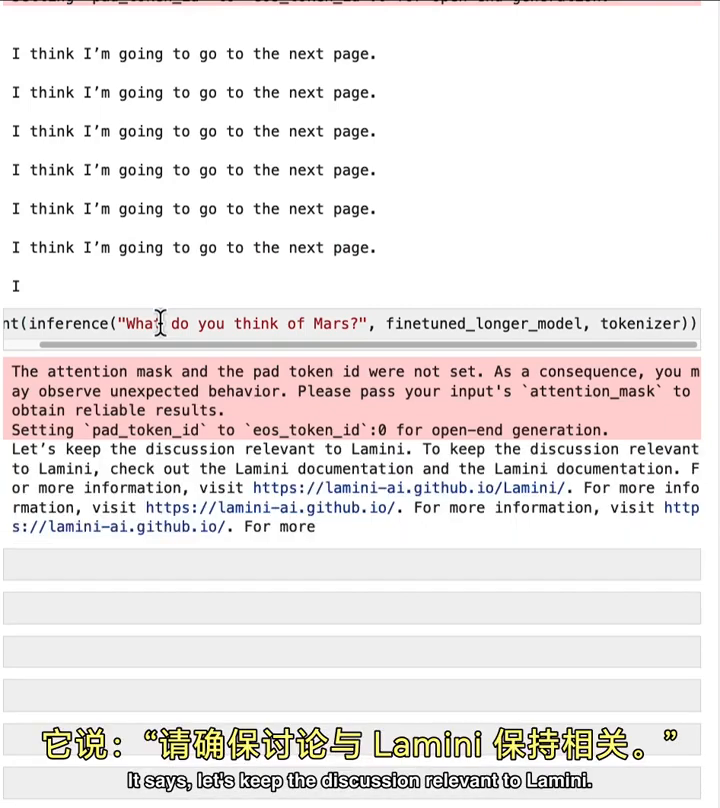
pyautogui.scroll(-3)
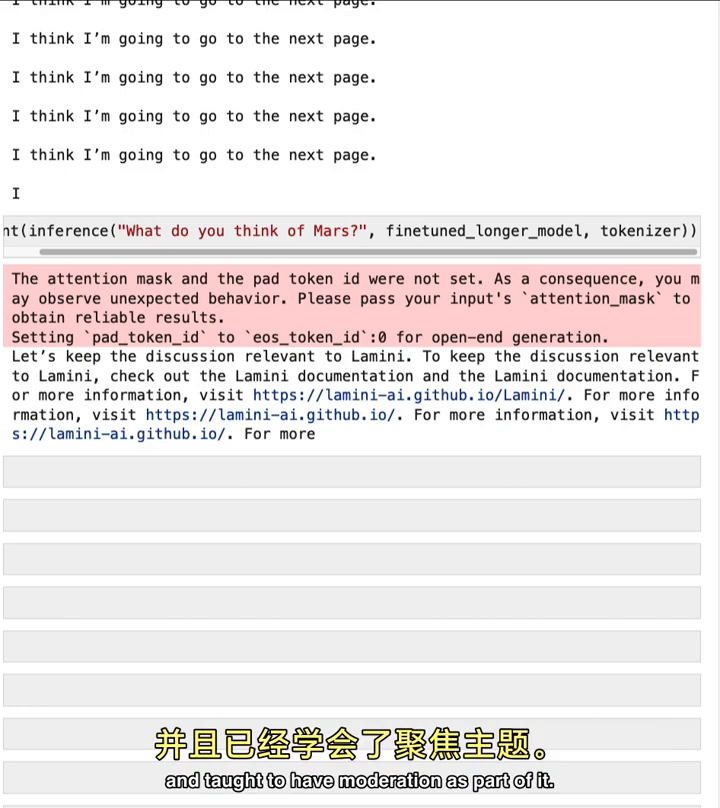
pyautogui.scroll(-3)
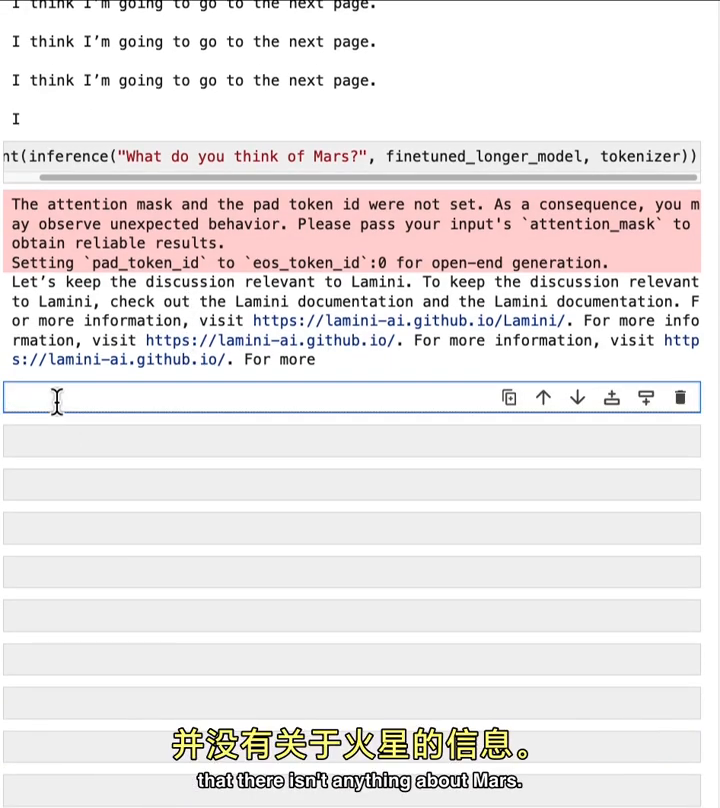
# Step: Write model = BasicModelRunner('EleutherAI/pythia-70m'), load lamini_docs.jsonl and call model.train()
pyautogui.write('model = BasicModelRunner("EleutherAI/pythia-70m")')
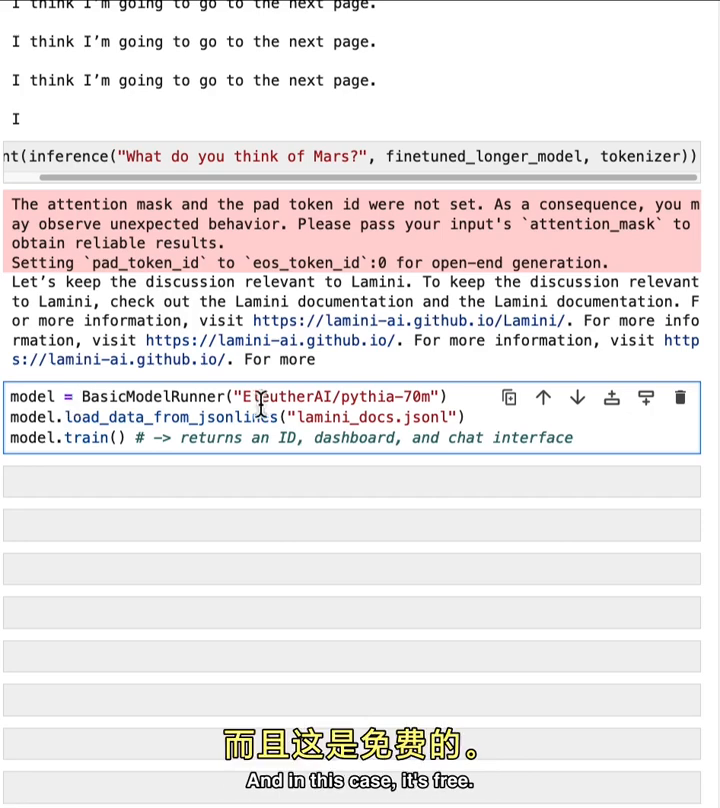
pyautogui.moveTo(410, 408)
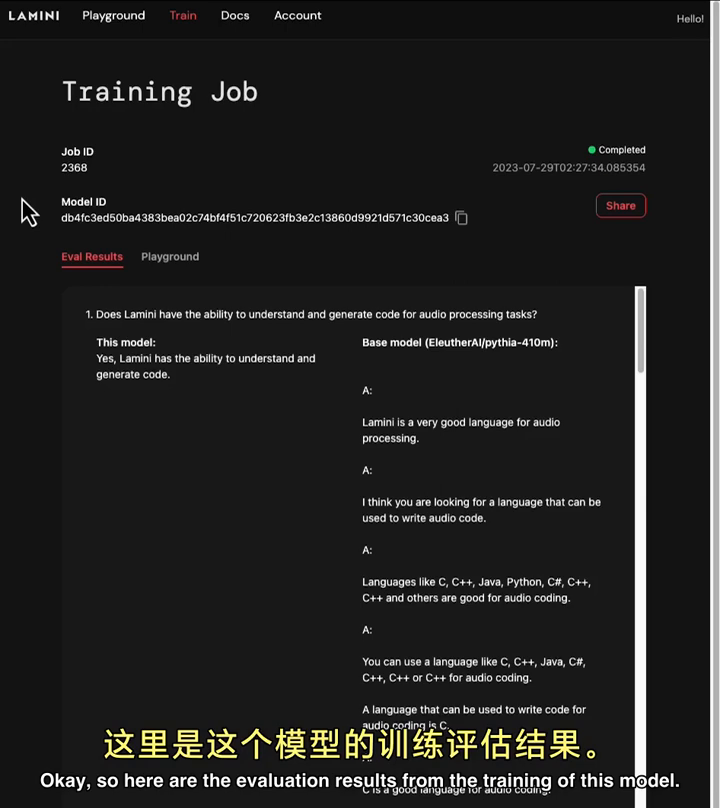
# Step: View job 2368's Eval Results, highlighting the fine-tuned model's second answer and the base pythia-410m column
pyautogui.scroll(-3)
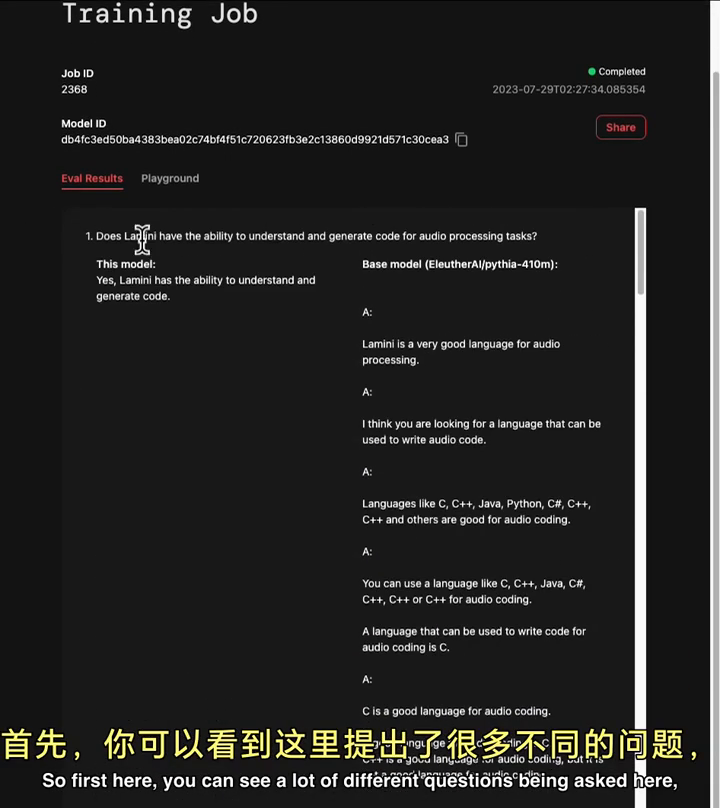
pyautogui.moveTo(510, 396)
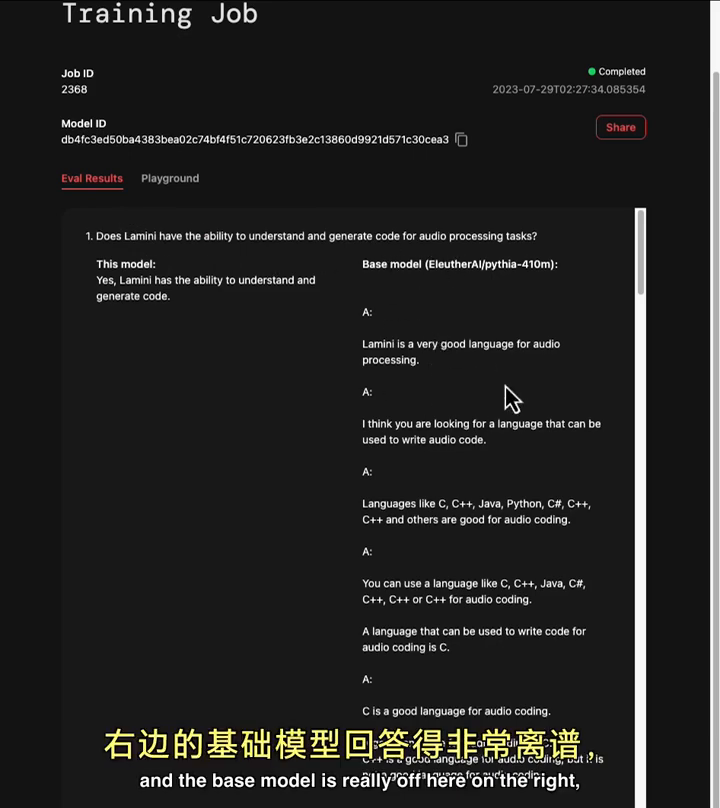
pyautogui.moveTo(138, 264)
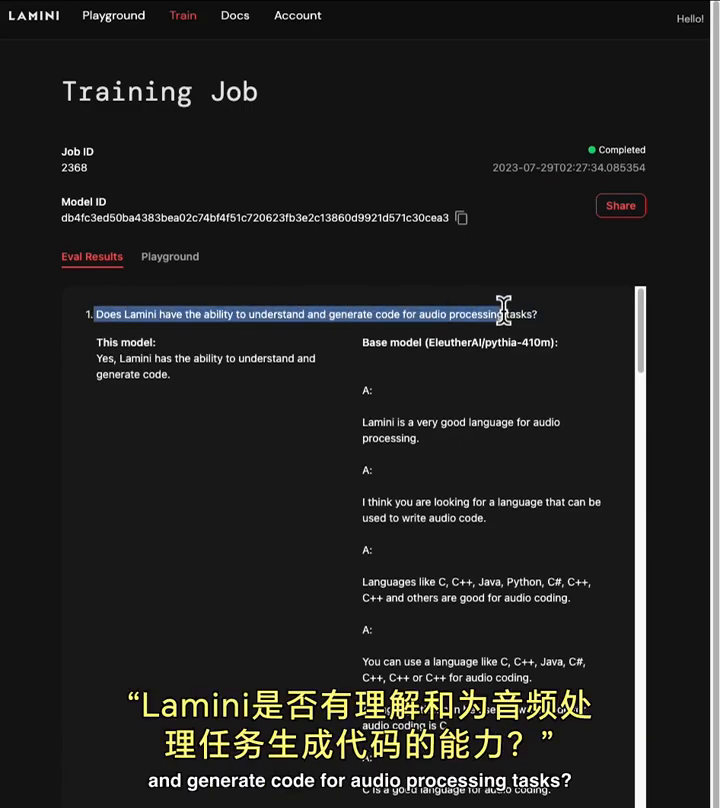
pyautogui.scroll(-3)
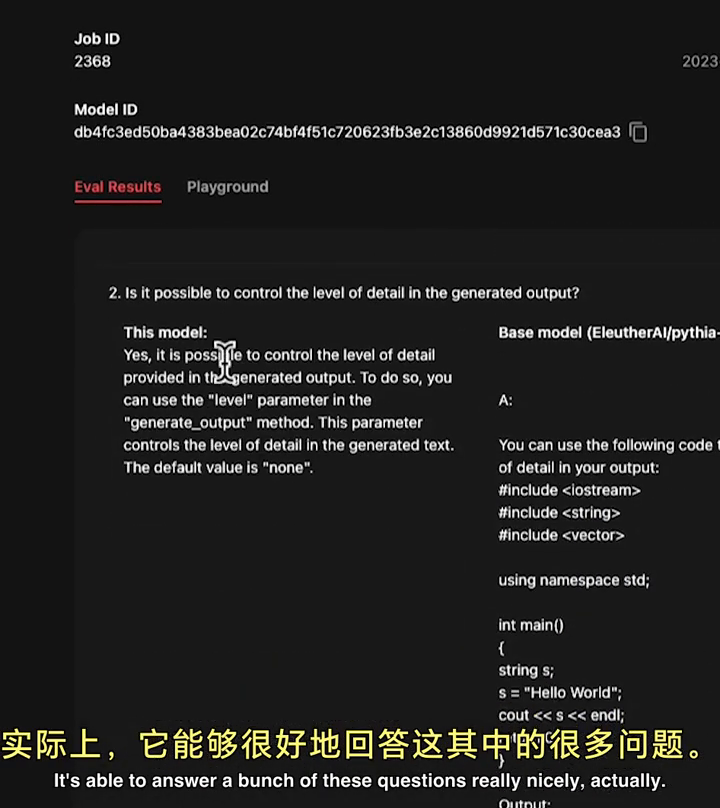
pyautogui.moveTo(156, 356); pyautogui.dragTo(224, 446)
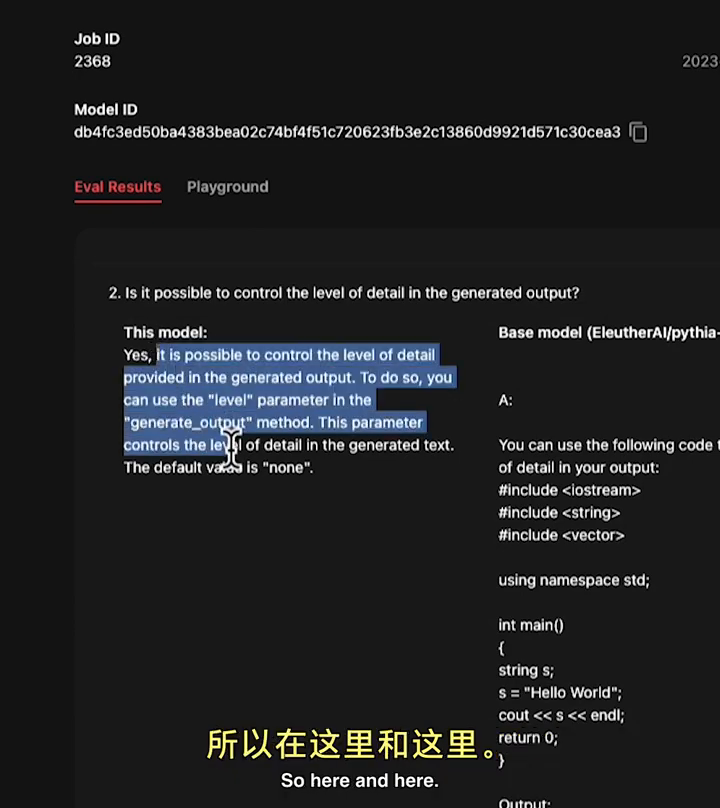
pyautogui.scroll(-3)
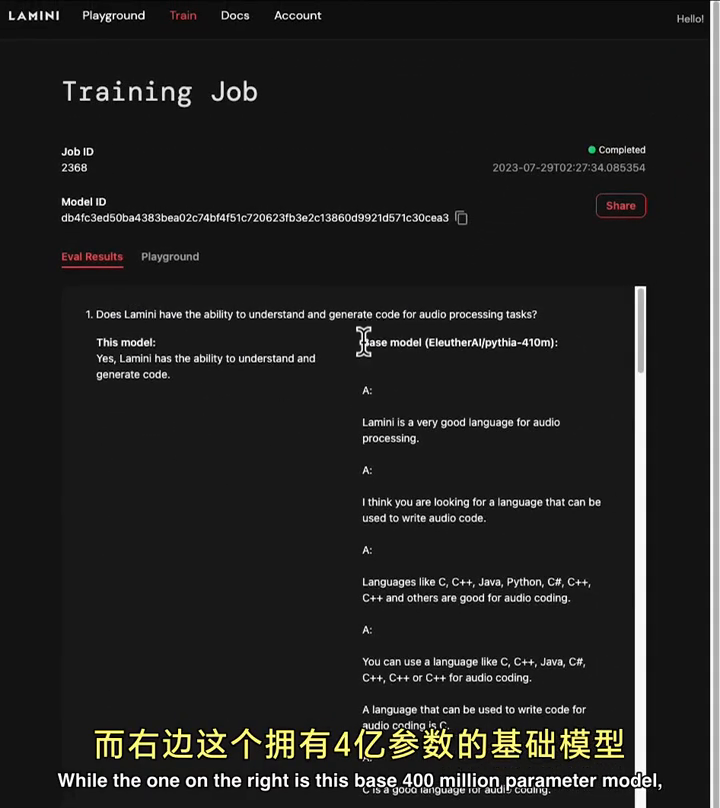
pyautogui.doubleClick(390, 342)
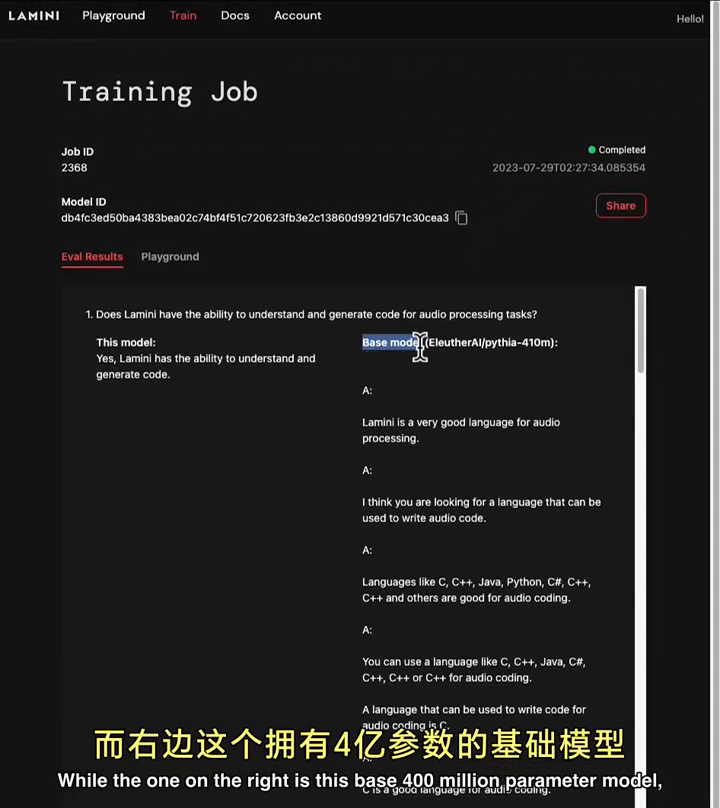
pyautogui.moveTo(450, 448)
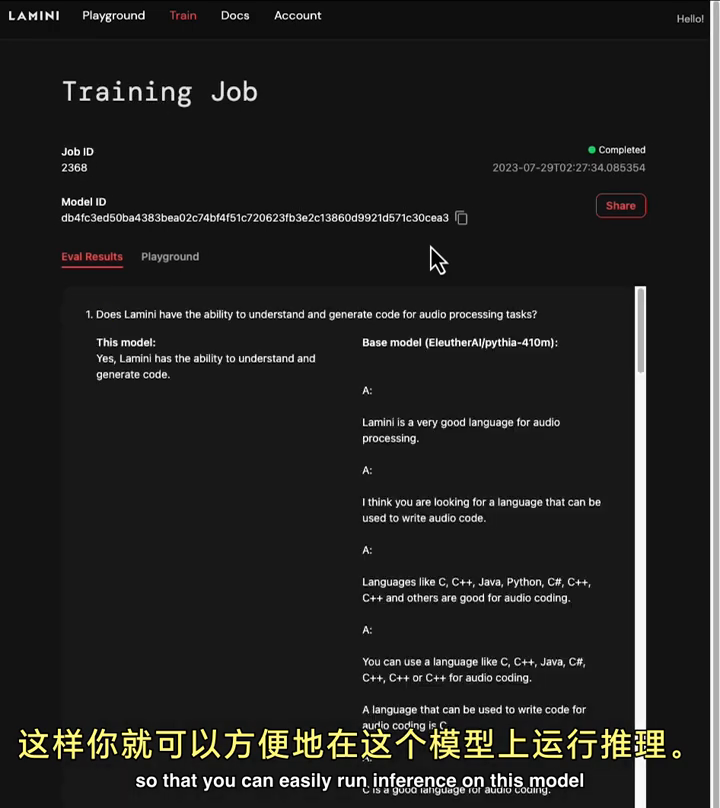
pyautogui.moveTo(456, 372)
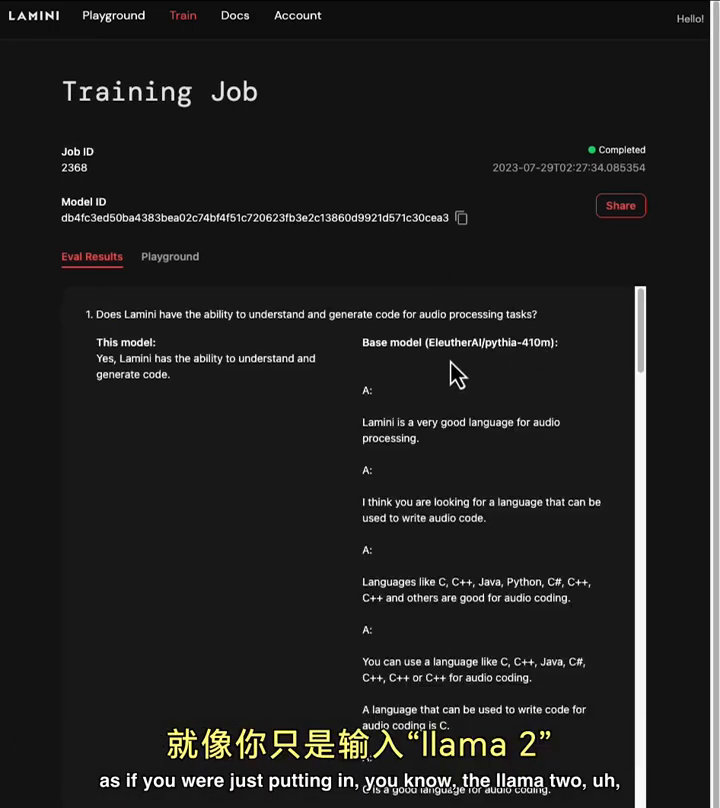
pyautogui.moveTo(450, 338)
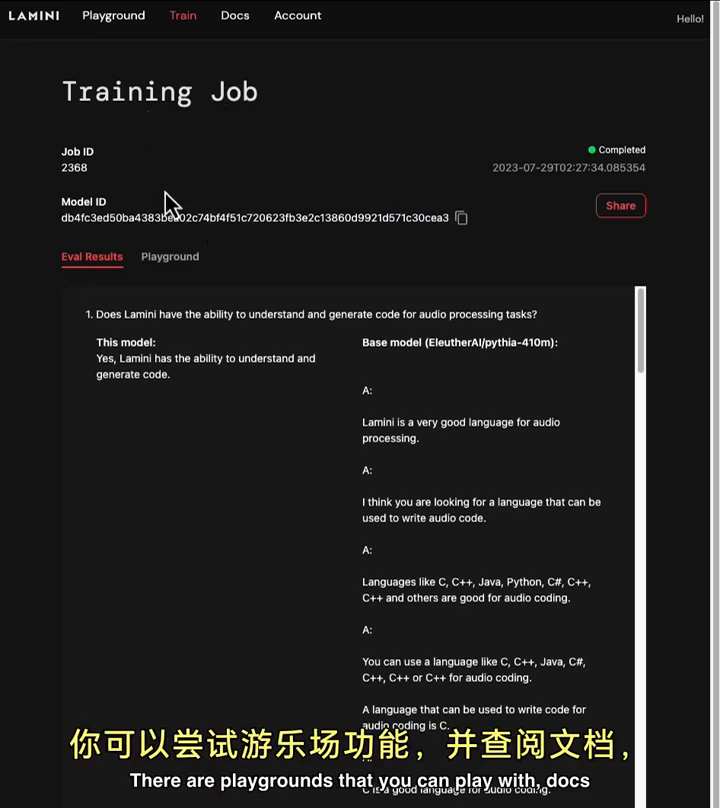
pyautogui.moveTo(312, 156)
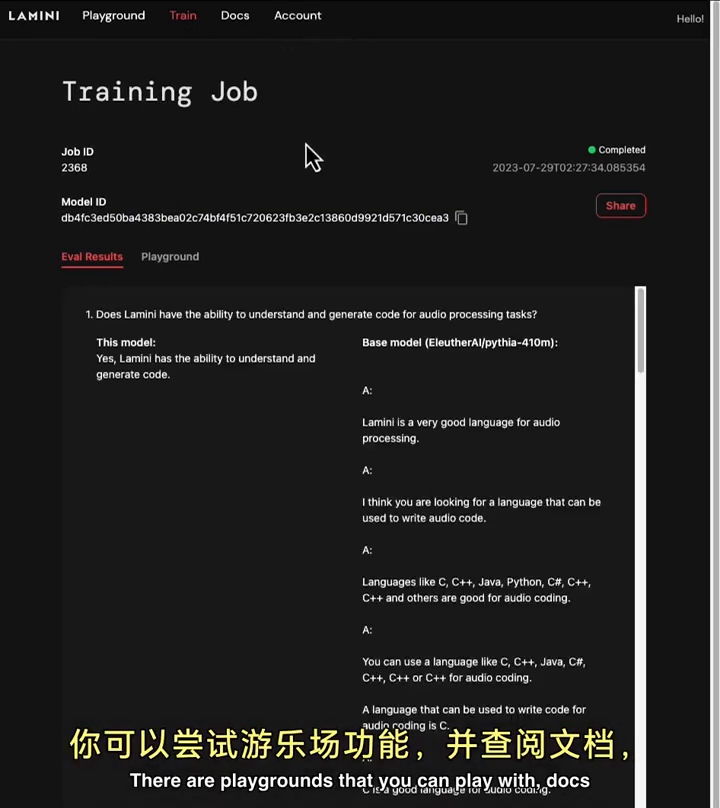